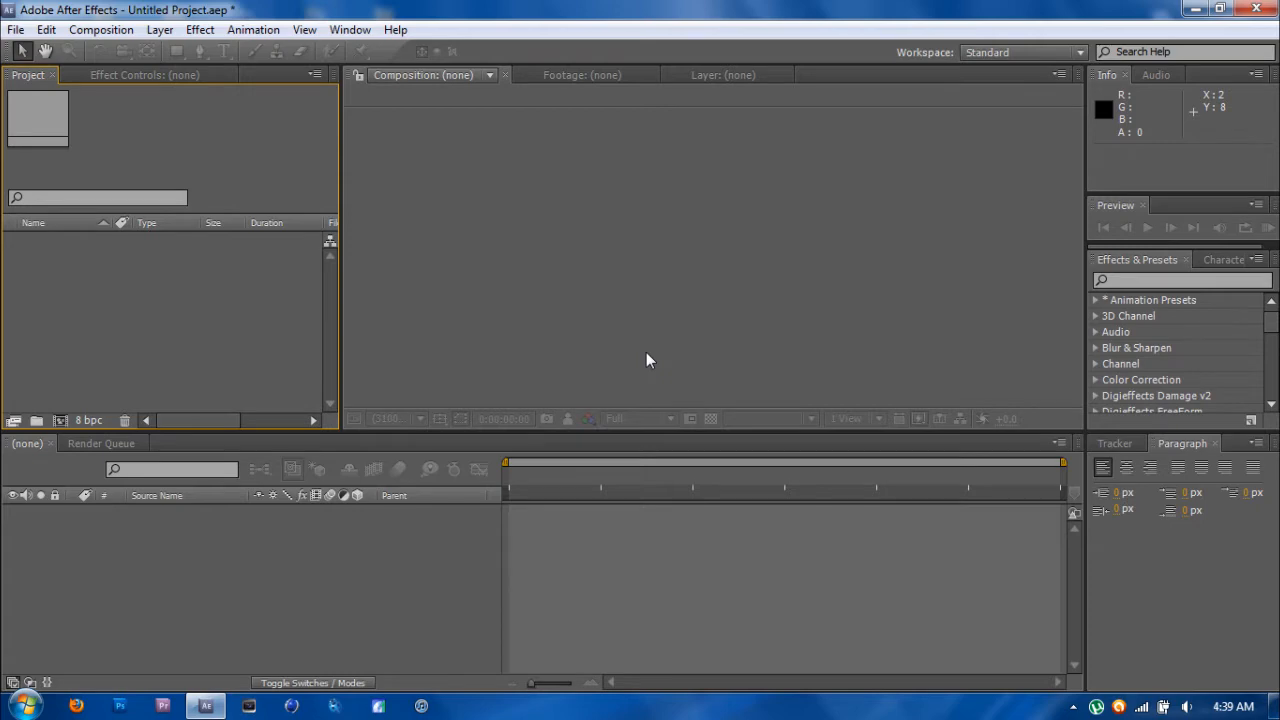
mouse_move(156, 296)
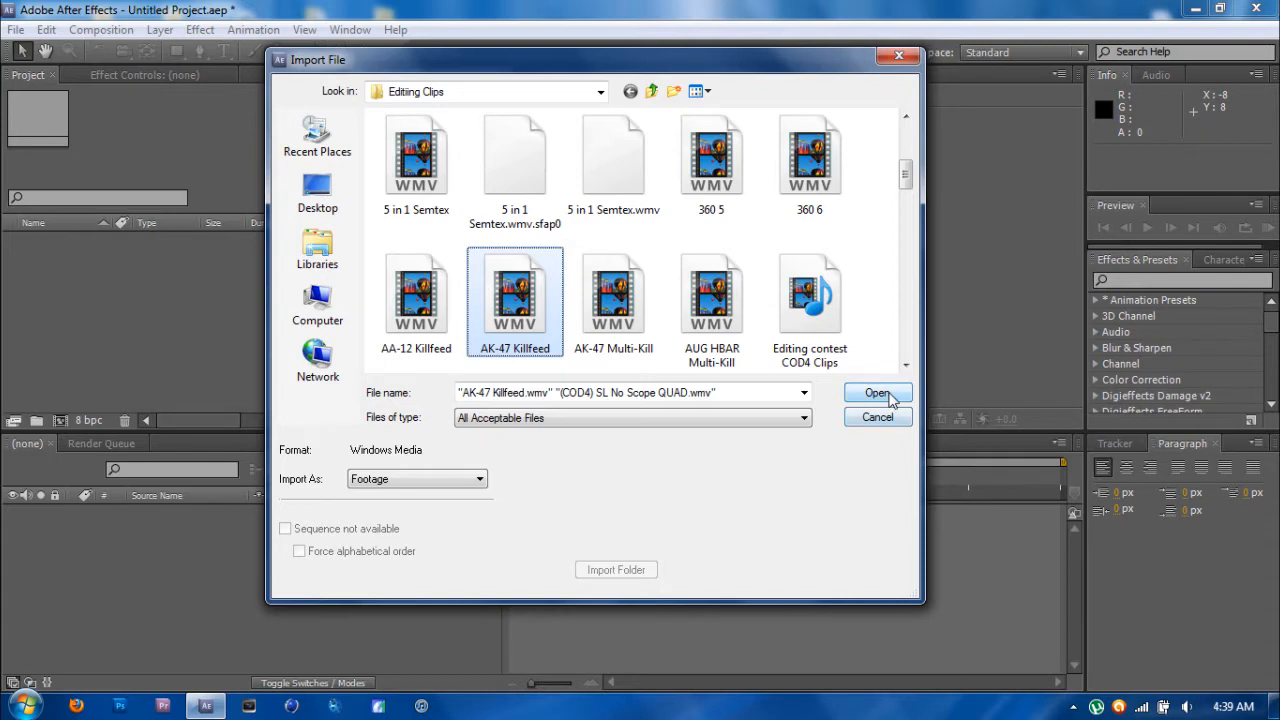
Import the AK-47 Killfeed and COD4 No Scope QUAD WMV clips, accepting the Interpret Footage defaults.
click(876, 392)
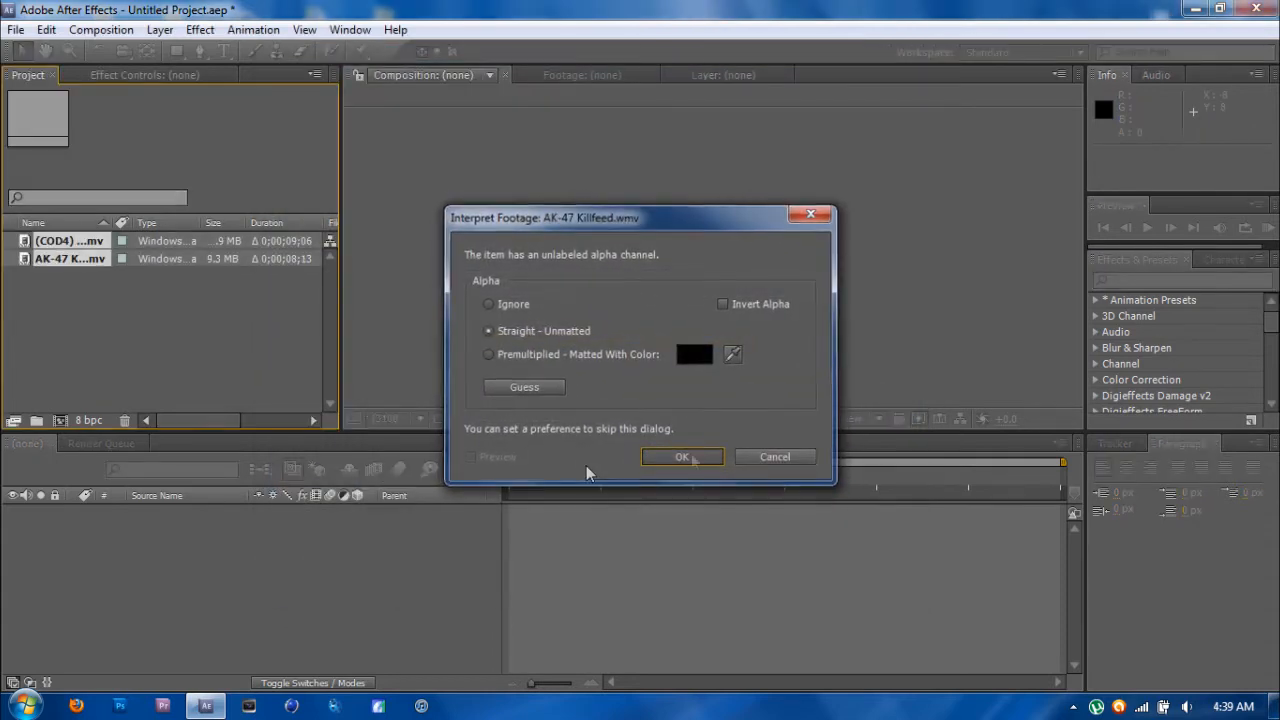
click(682, 456)
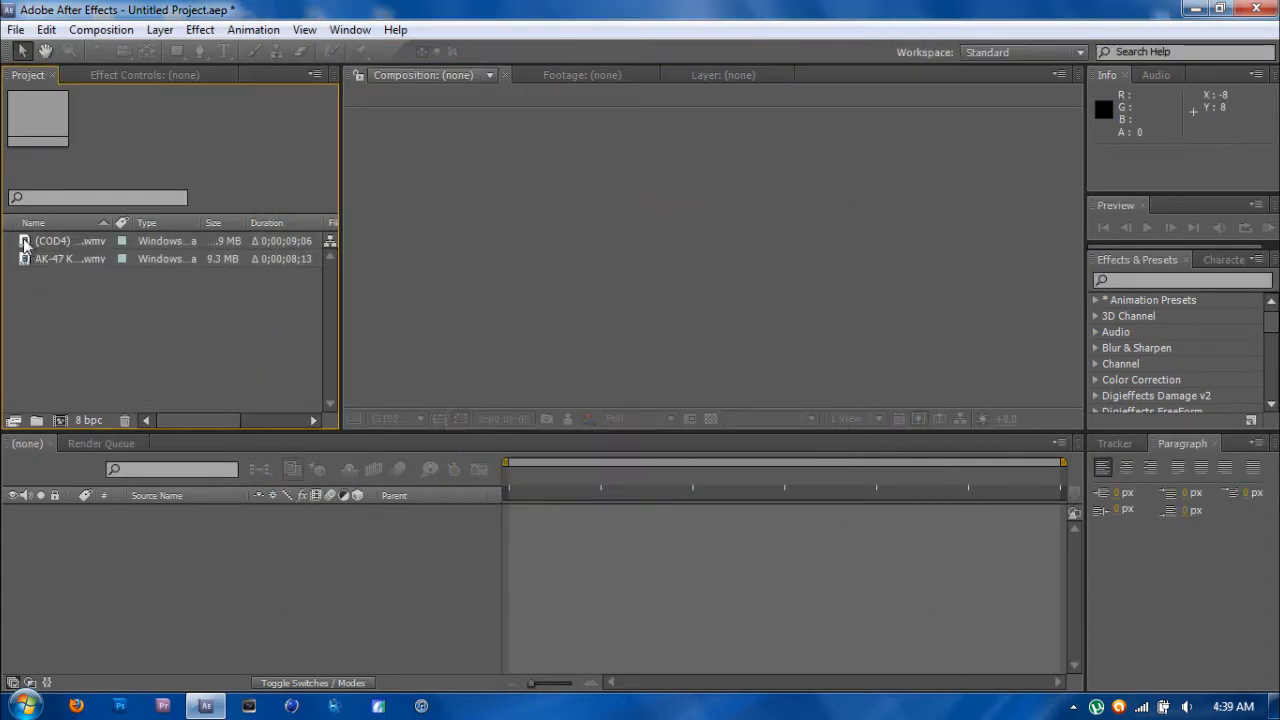
Create Comp 1 as a 1280×720, 29.97 fps HDV/HDTV 720 composition.
click(100, 30)
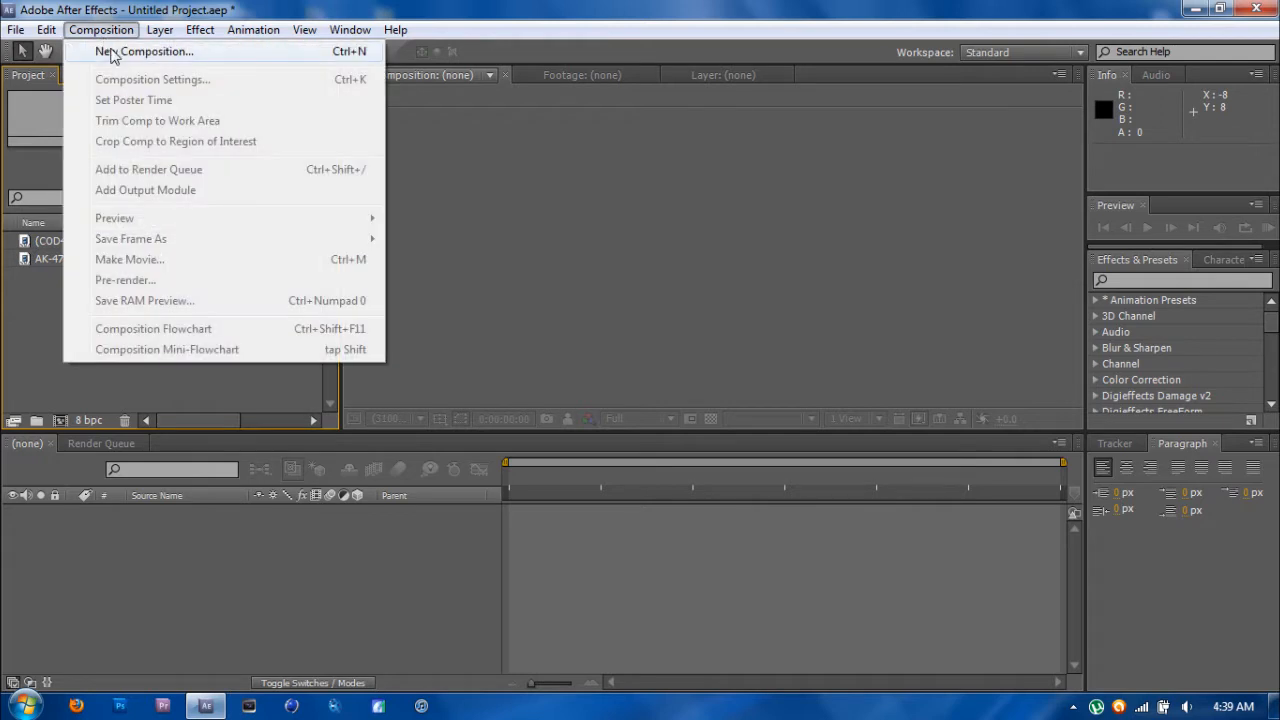
click(144, 52)
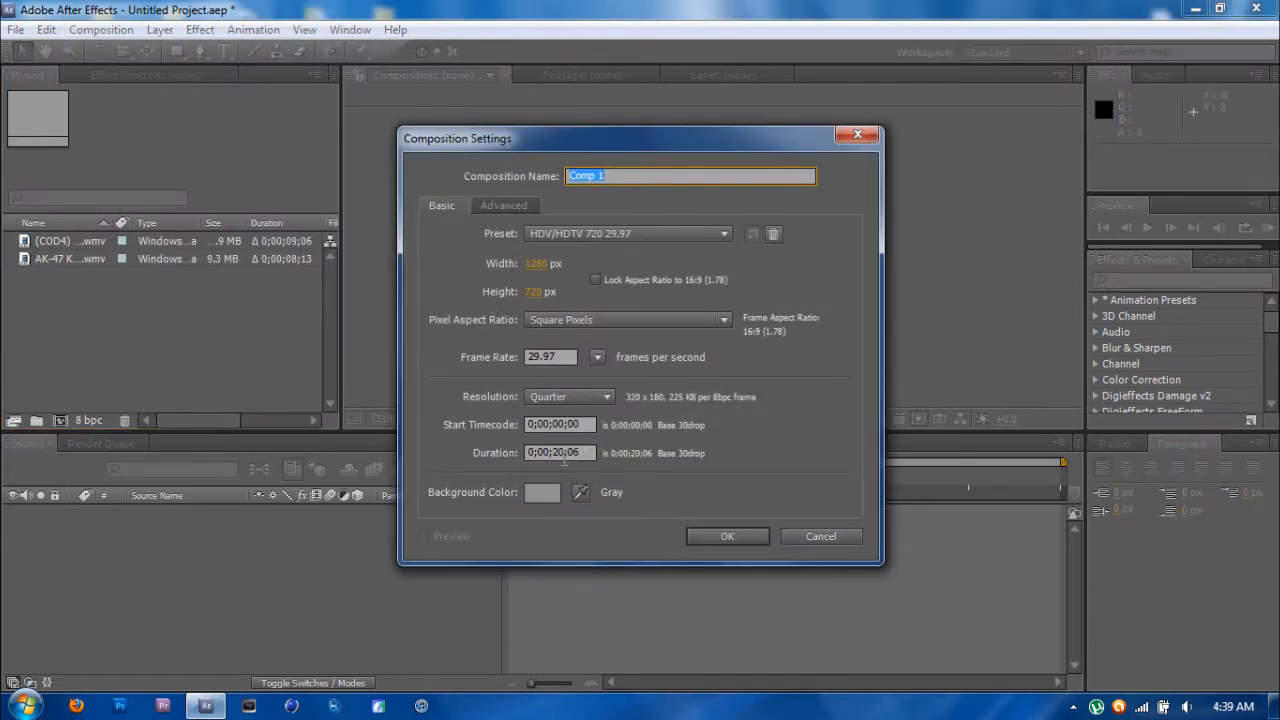
click(560, 452)
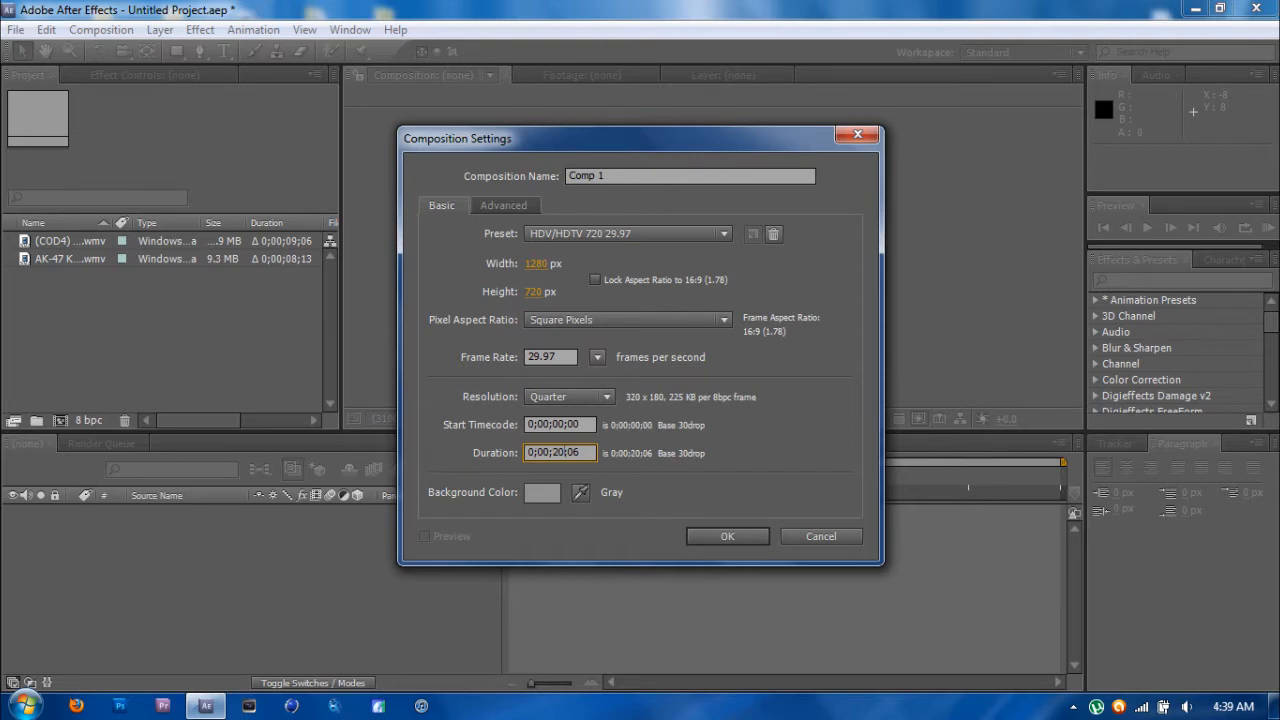
click(728, 536)
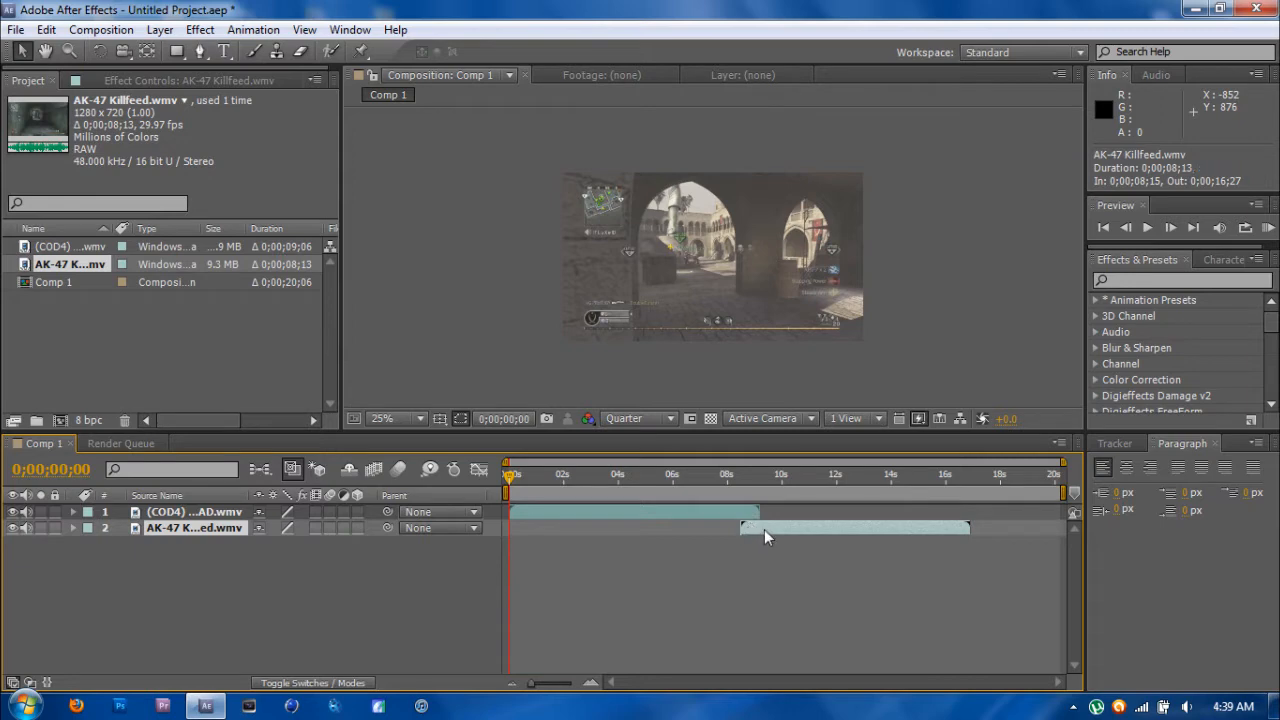
mouse_move(1060, 498)
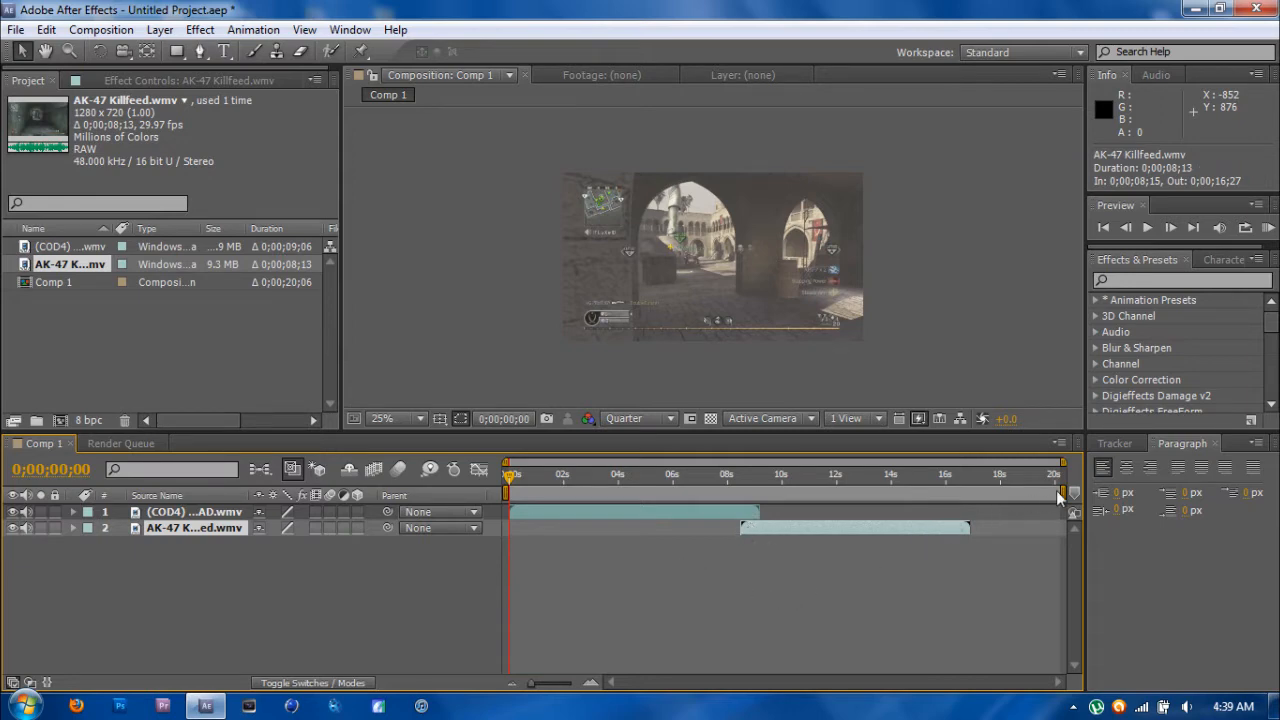
End the work area at the AK-47 Killfeed clip's out point and trim Comp 1 to it, about 16.5 s.
drag(1058, 492, 976, 492)
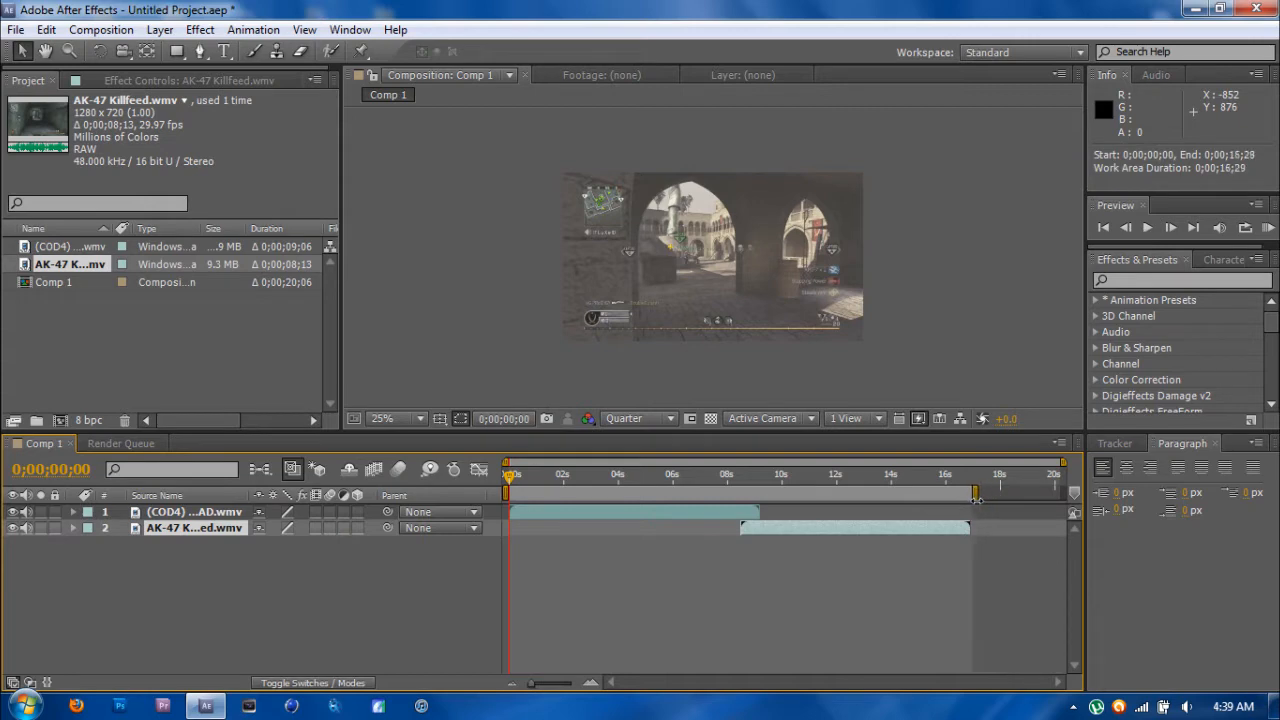
drag(978, 490, 972, 490)
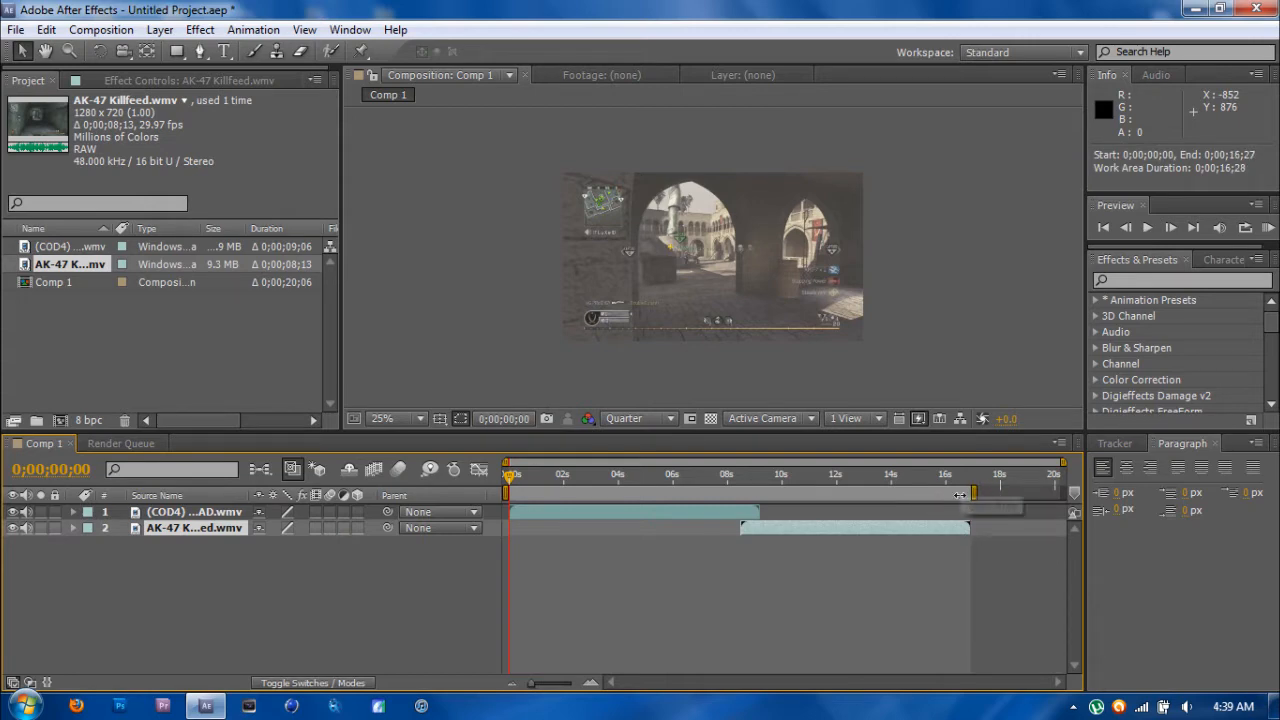
right_click(970, 490)
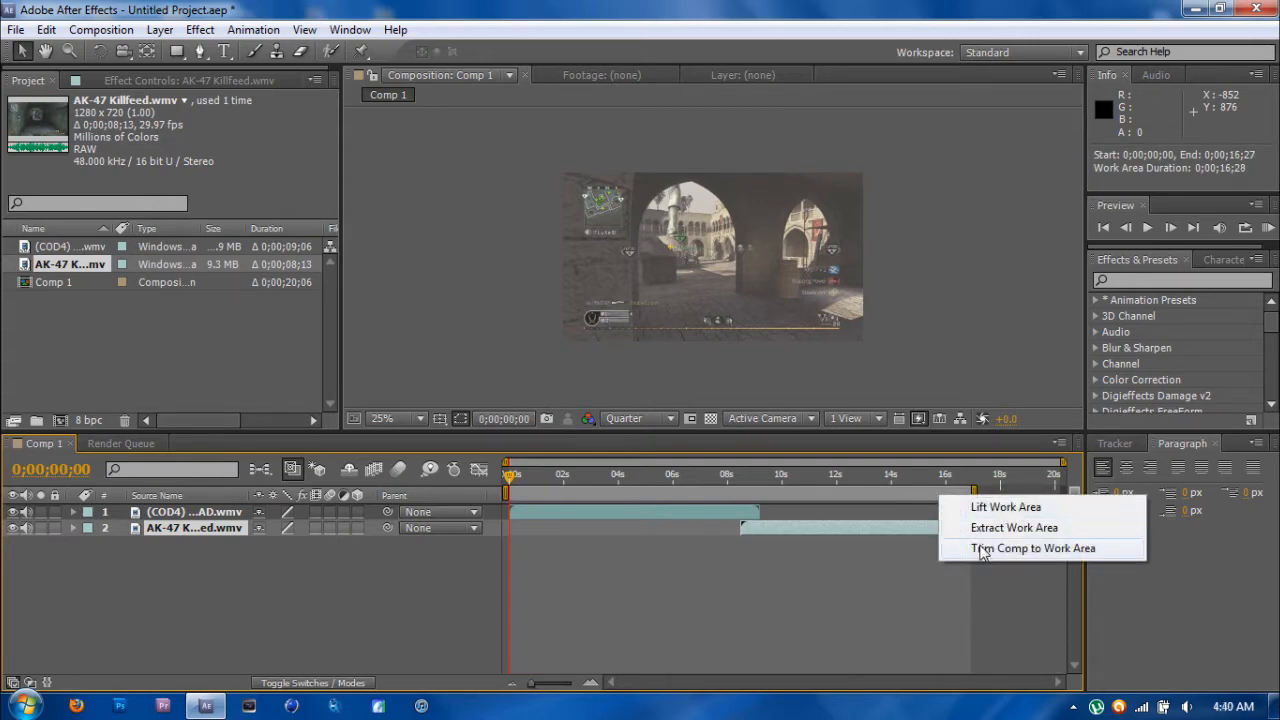
click(1032, 548)
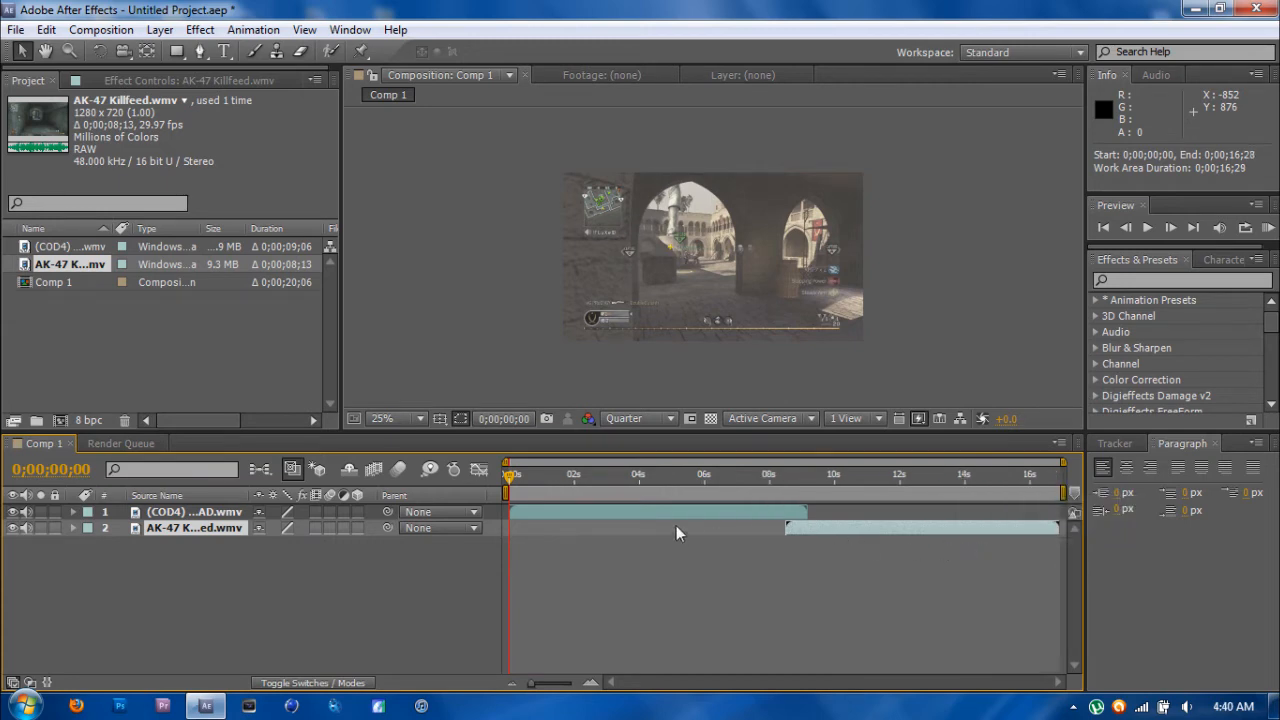
mouse_move(304, 468)
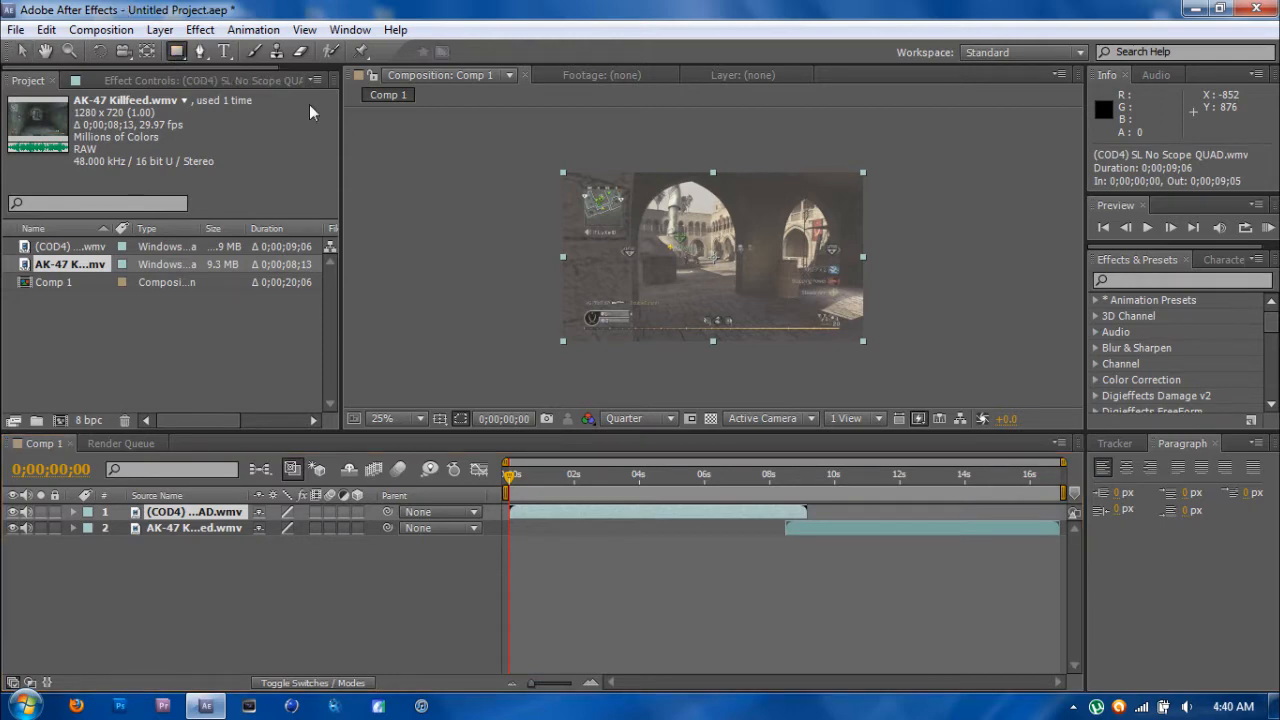
mouse_move(520, 154)
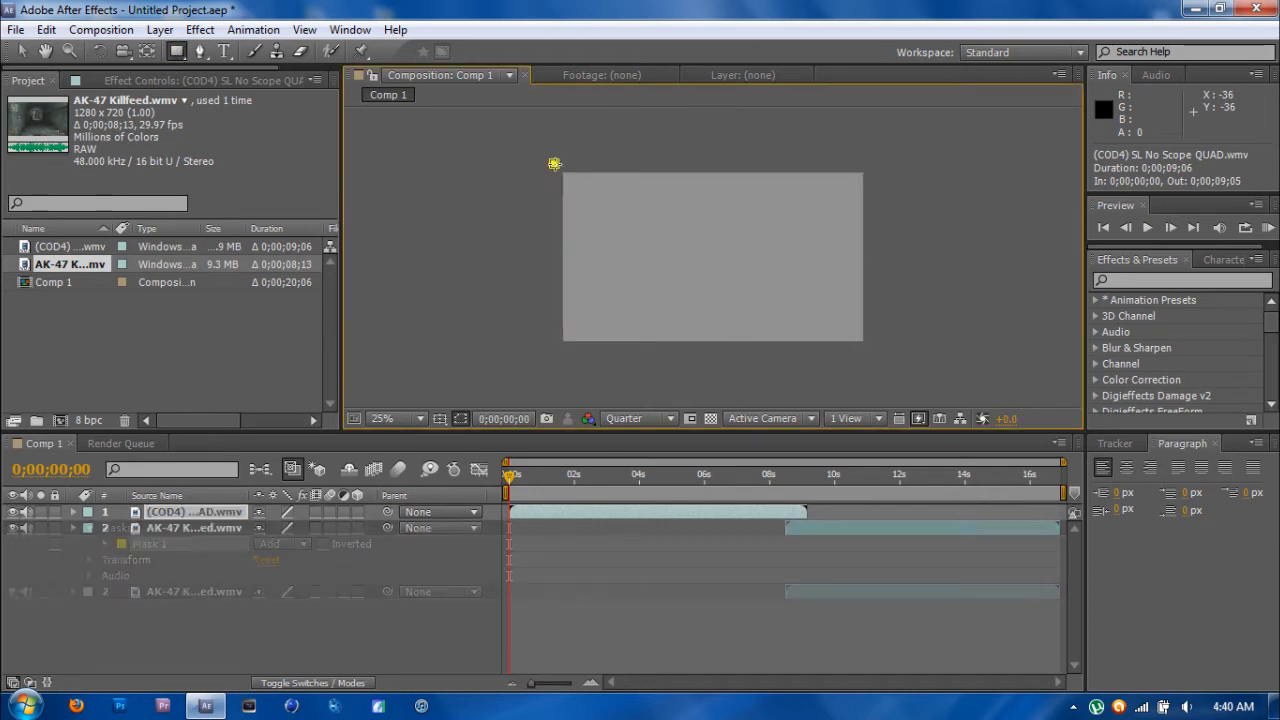
Draw three rectangular masks on the COD4 layer as top, bottom and middle strips spanning the frame.
drag(556, 164, 828, 224)
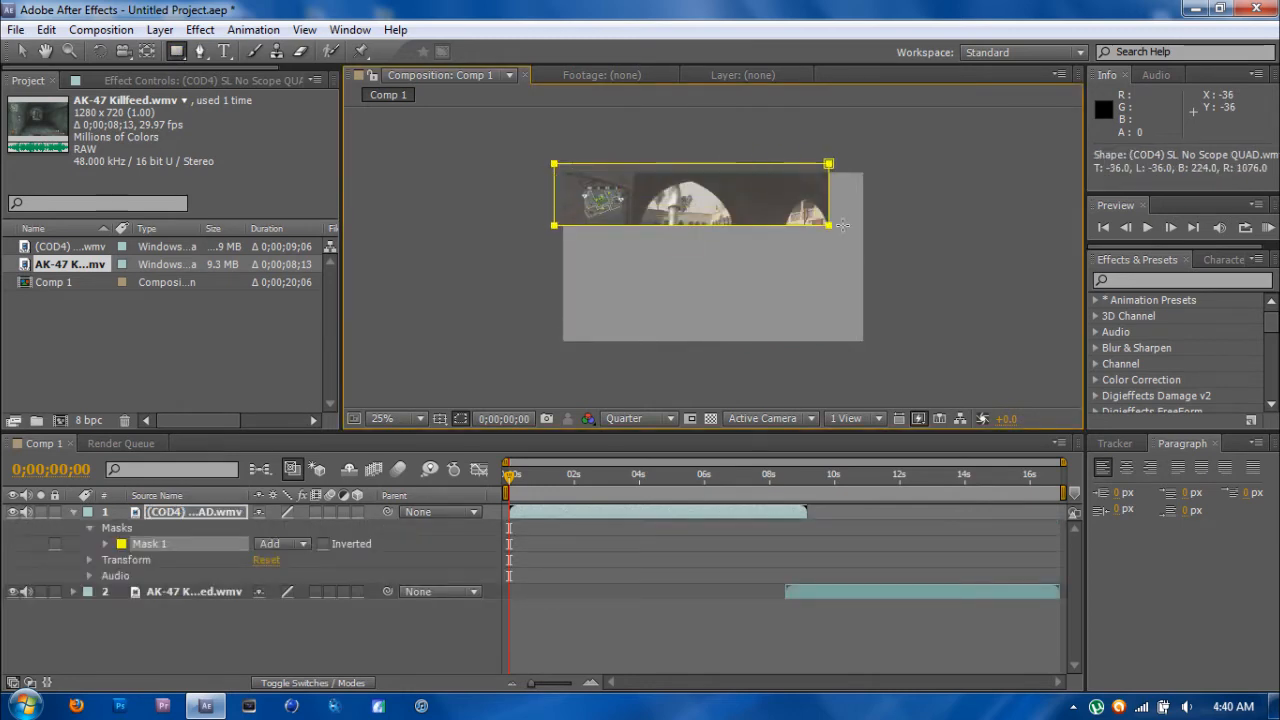
drag(828, 224, 872, 224)
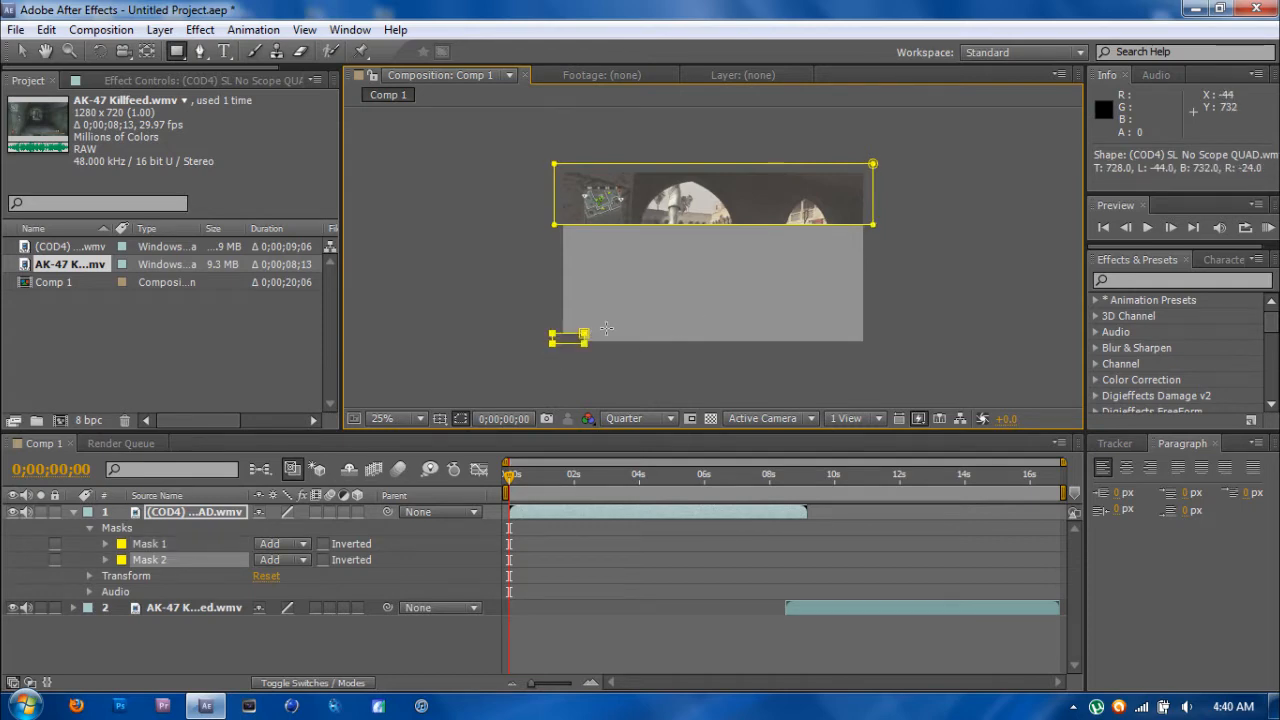
drag(570, 336, 878, 290)
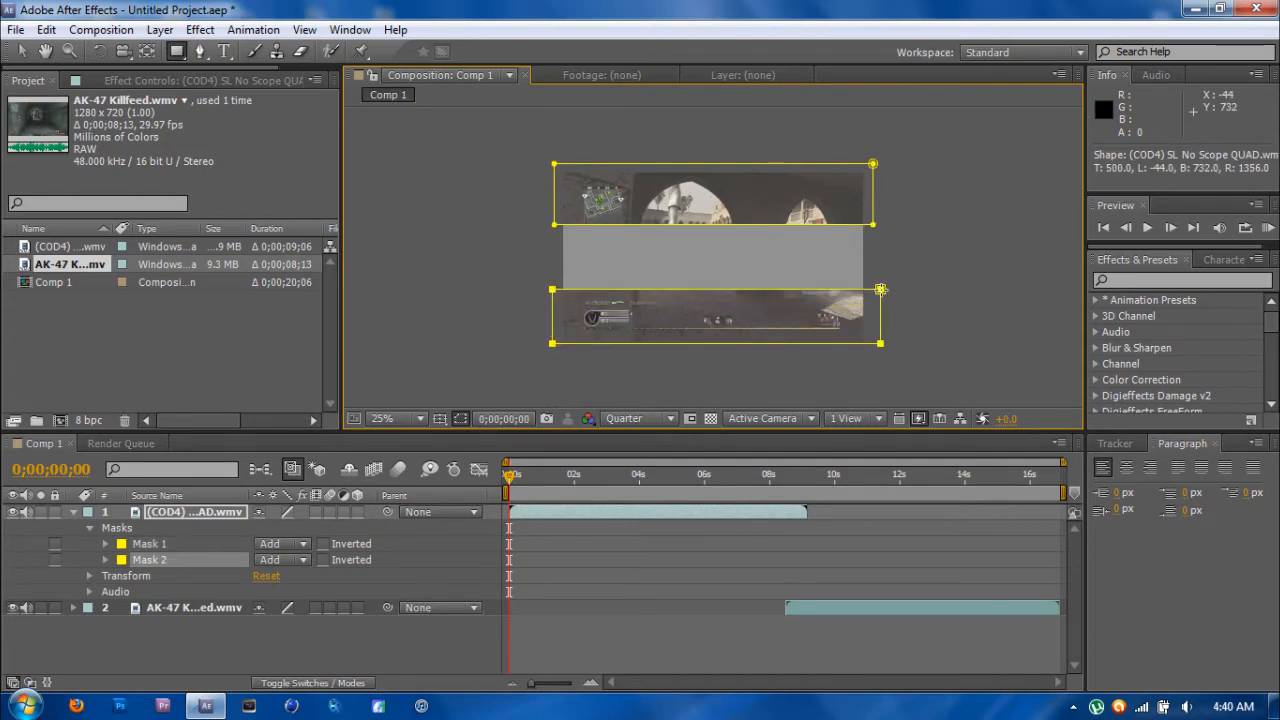
drag(880, 290, 876, 284)
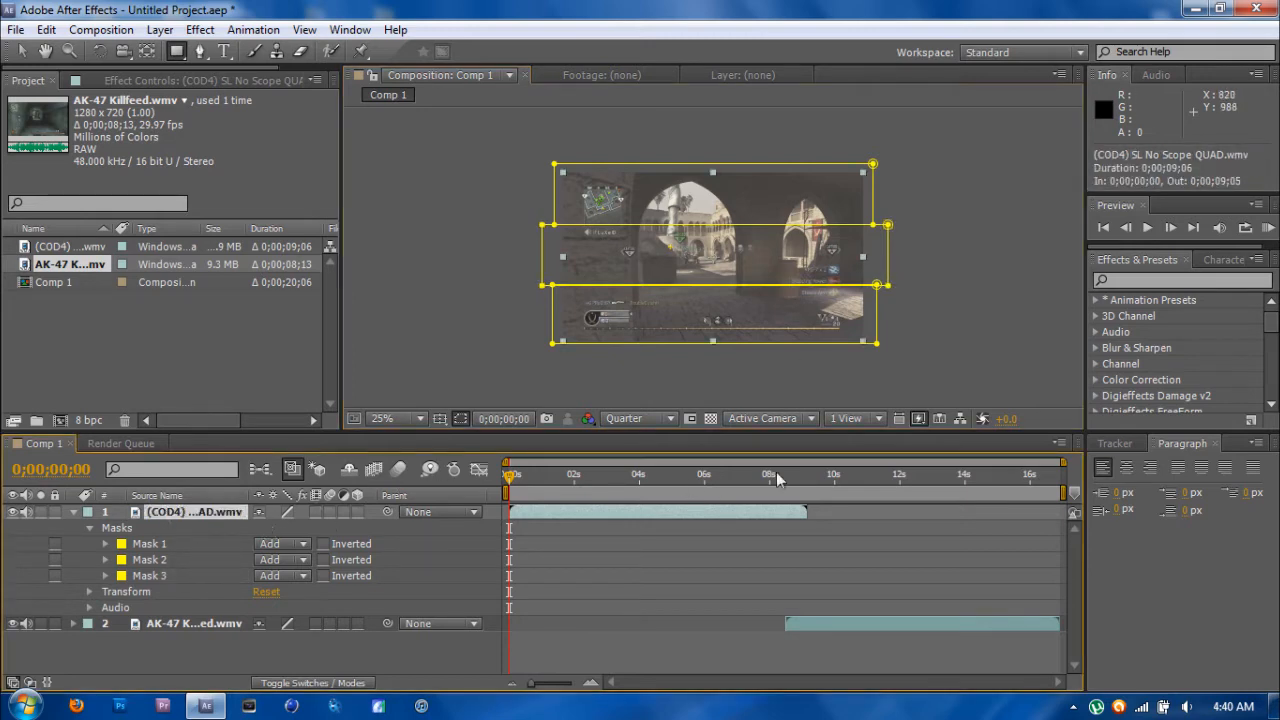
Set Mask 1's first Mask Path keyframe where the clips overlap, around the 8-second mark.
click(784, 476)
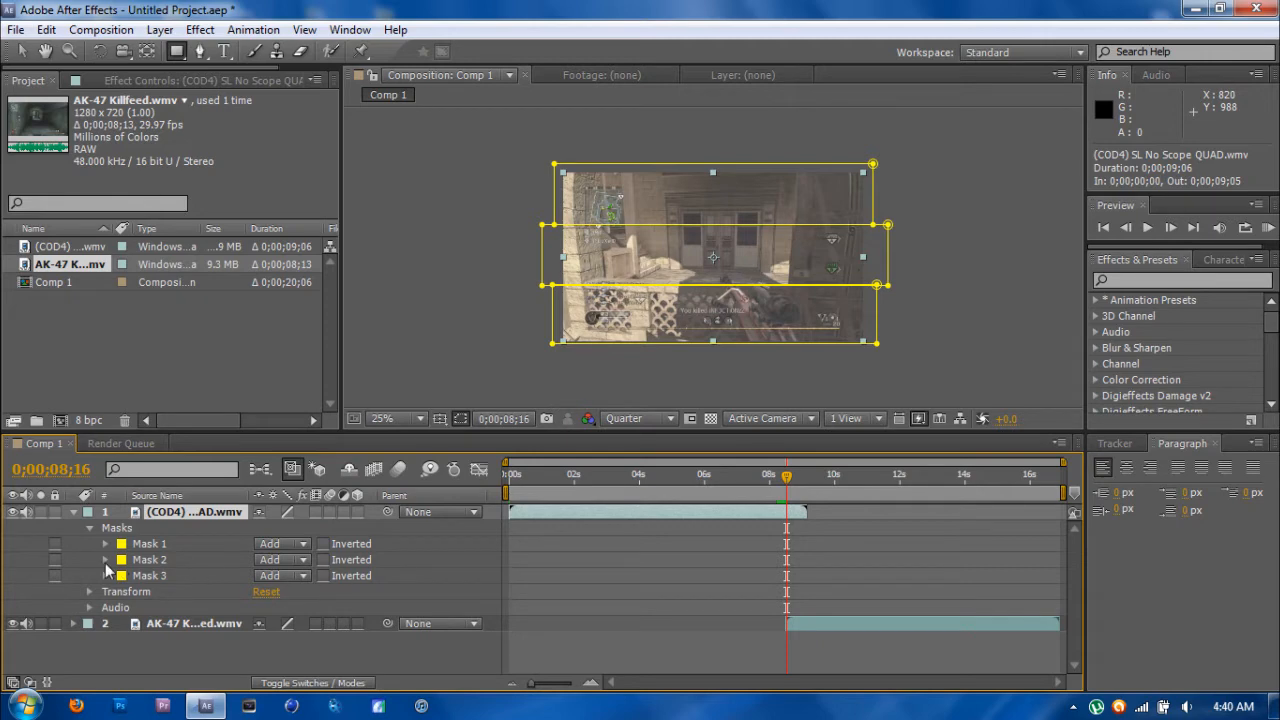
click(104, 544)
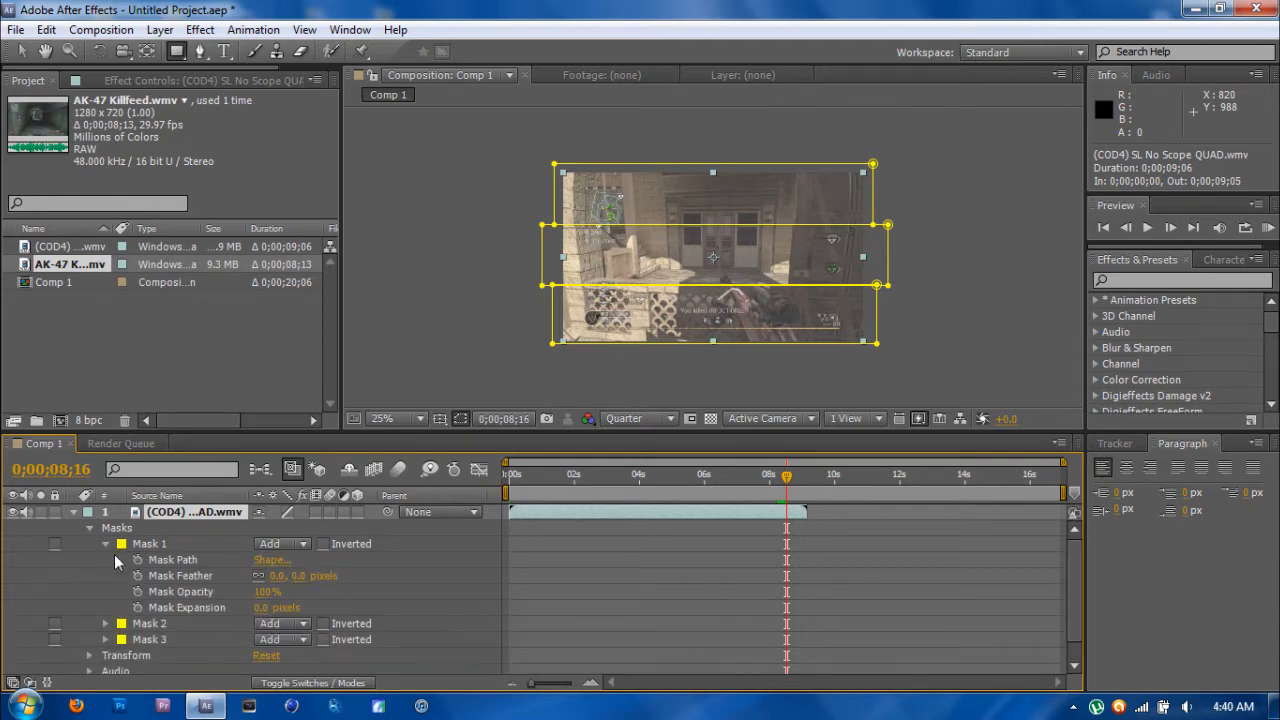
mouse_move(136, 560)
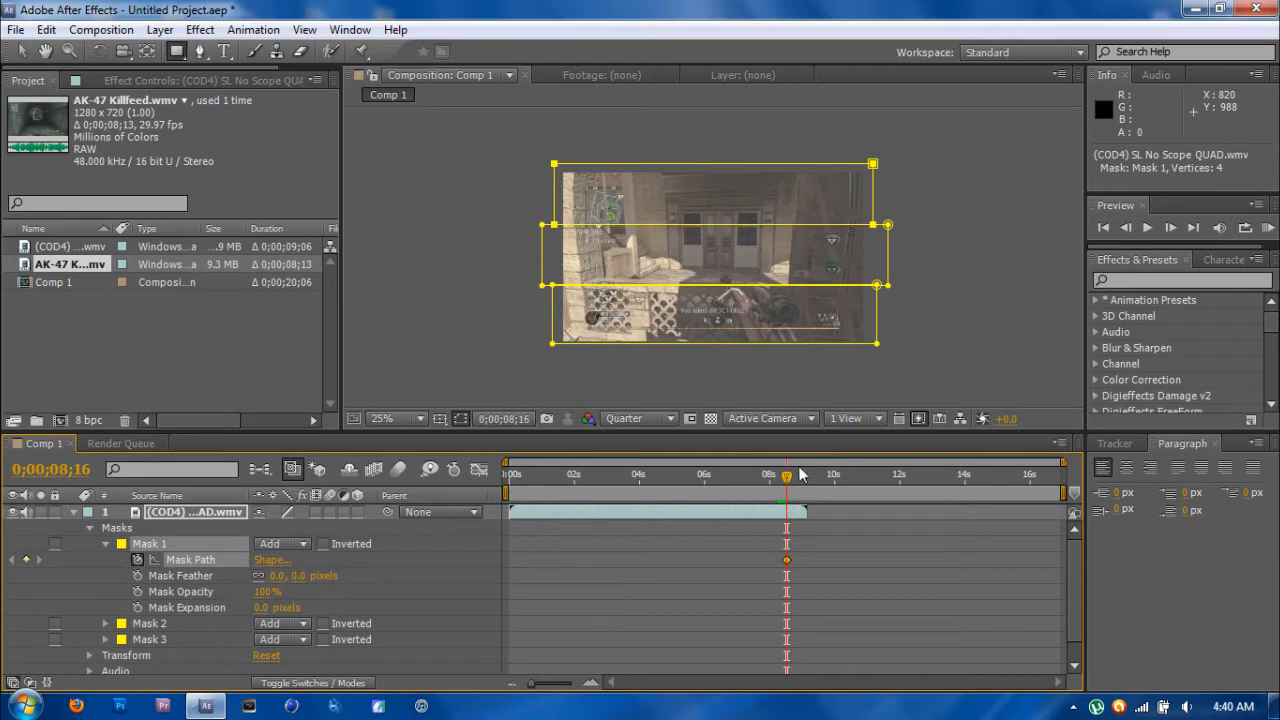
click(798, 474)
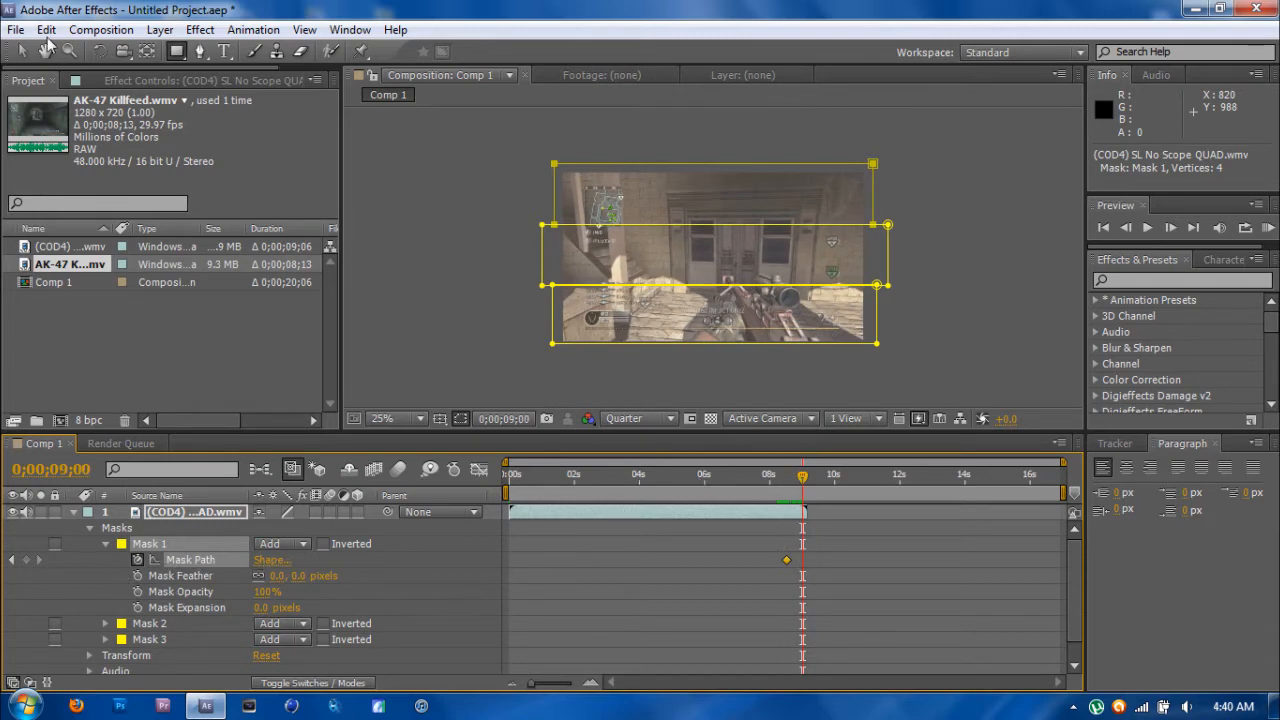
mouse_move(18, 52)
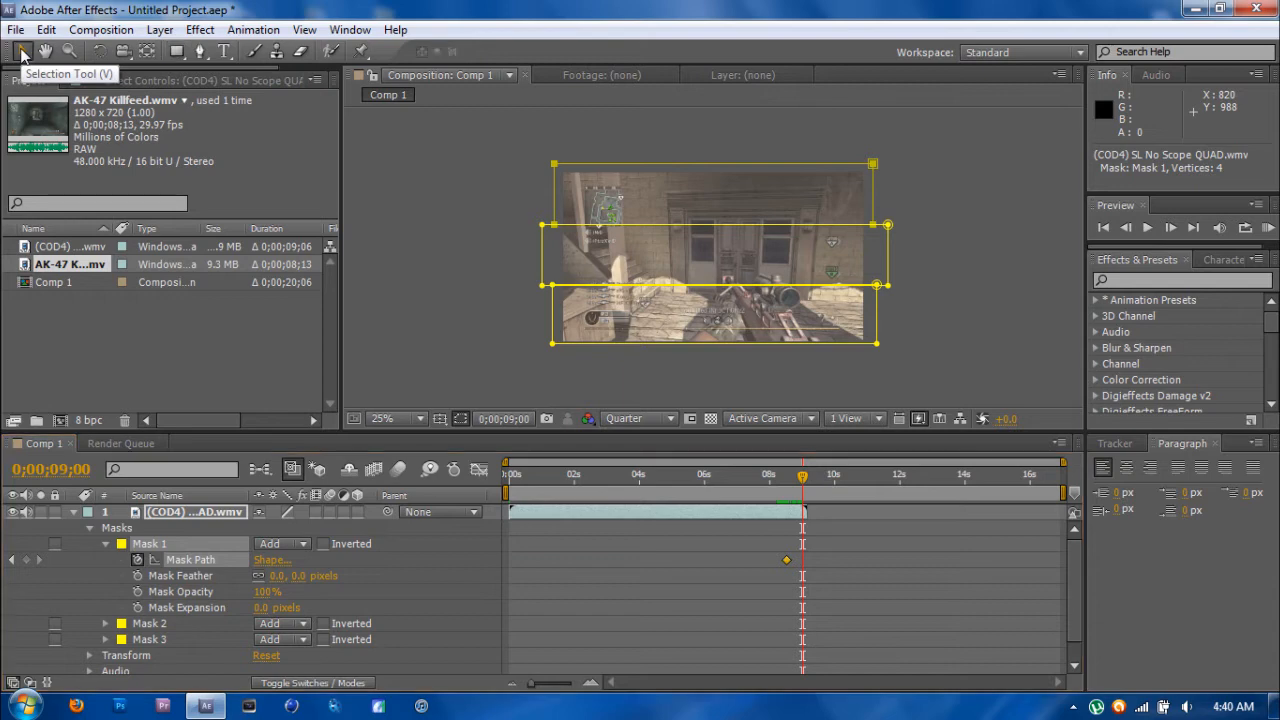
mouse_move(784, 244)
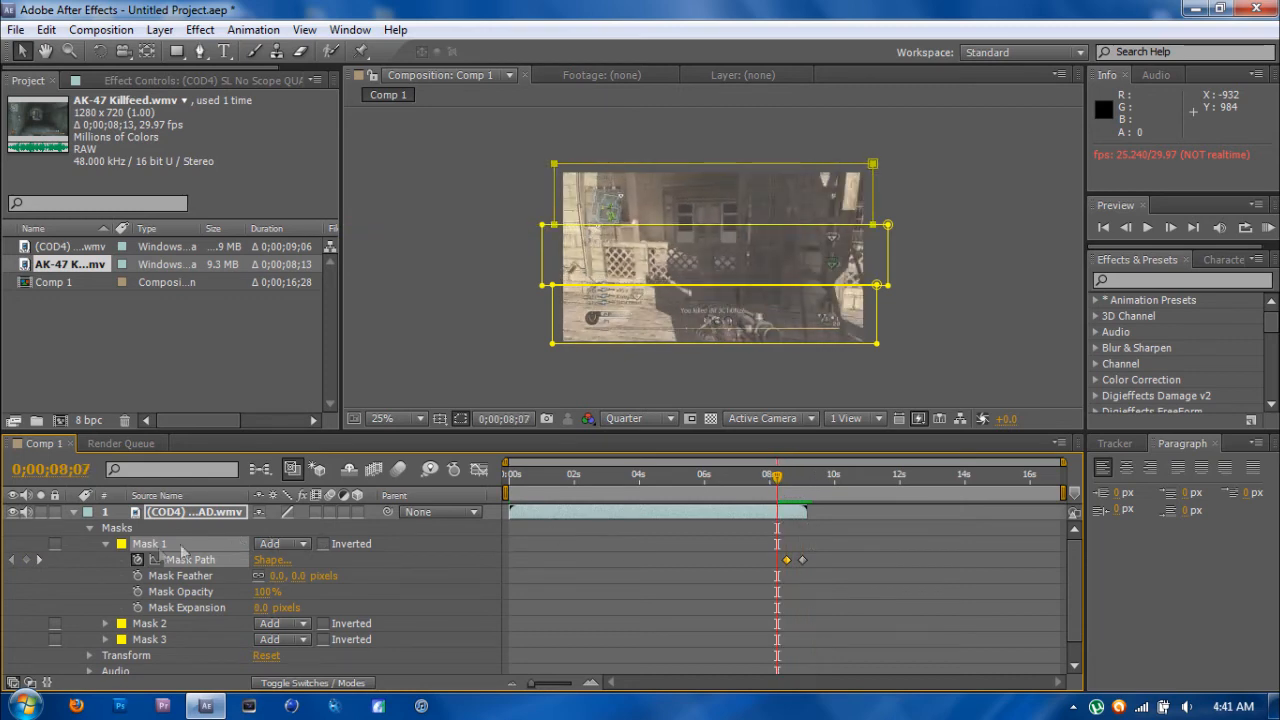
mouse_move(28, 568)
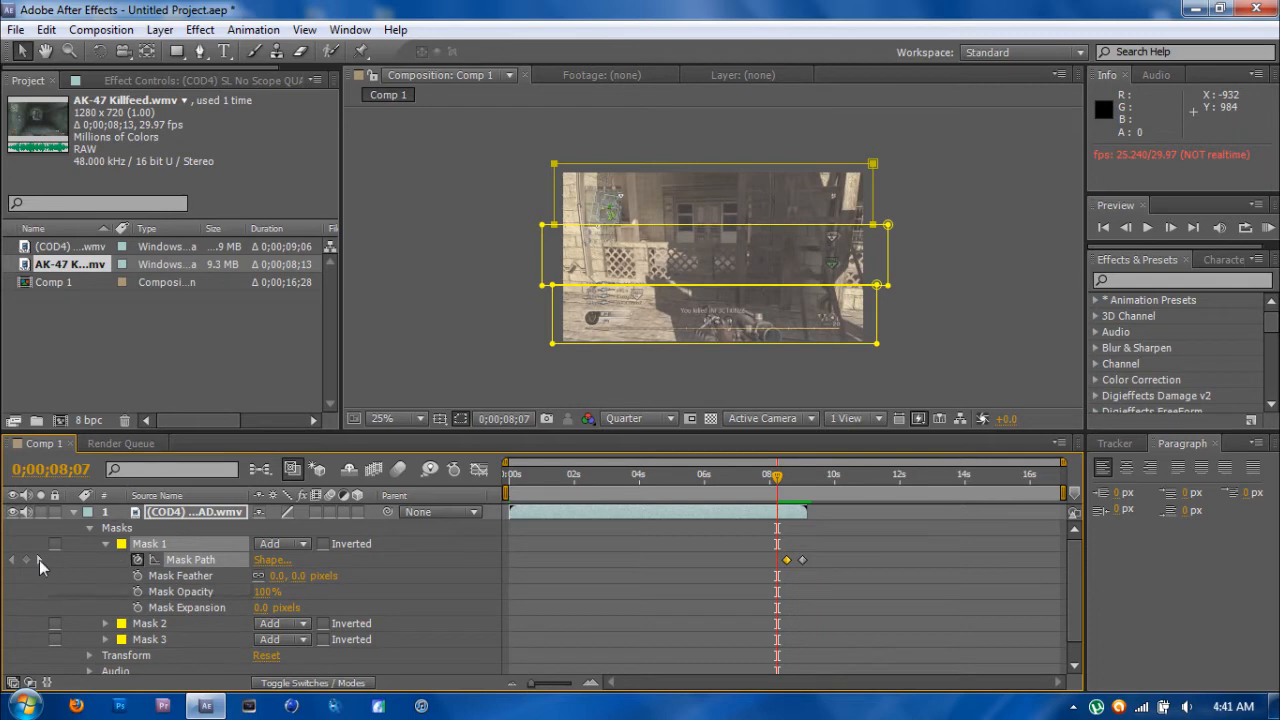
Keyframe Mask 2's path so its strip slides sideways off the frame, and start Mask 3's.
click(26, 560)
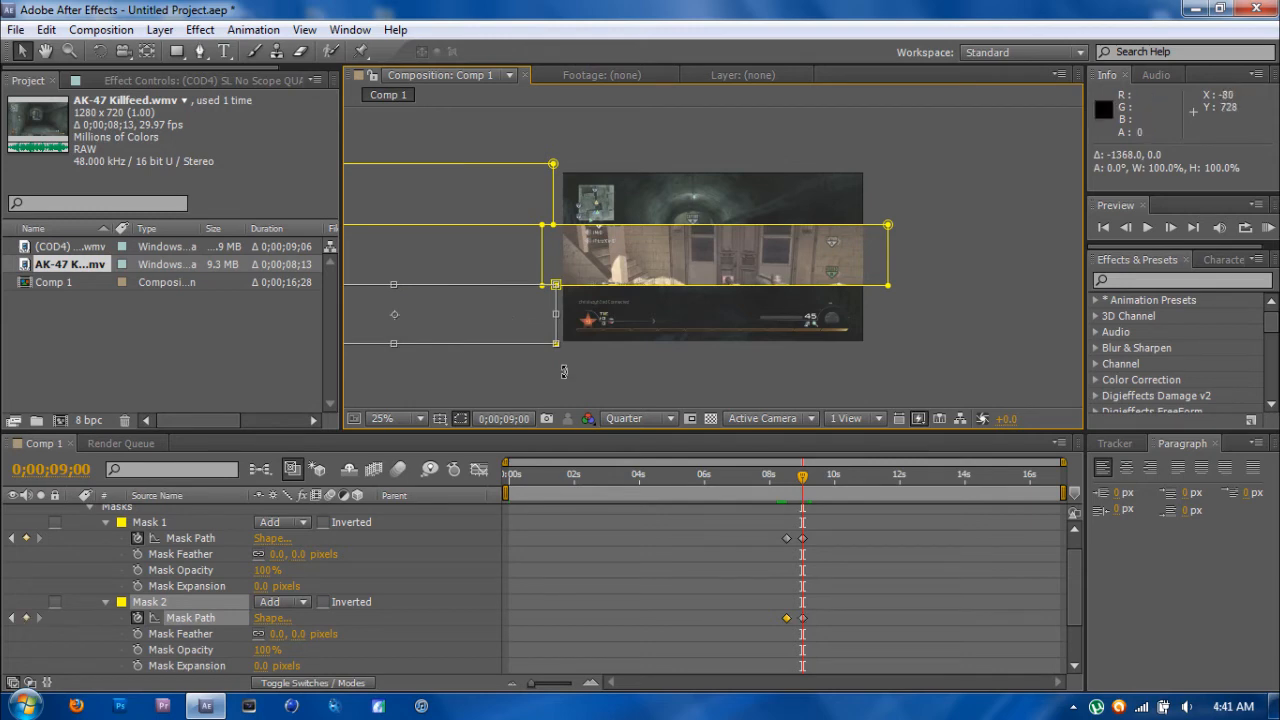
click(776, 474)
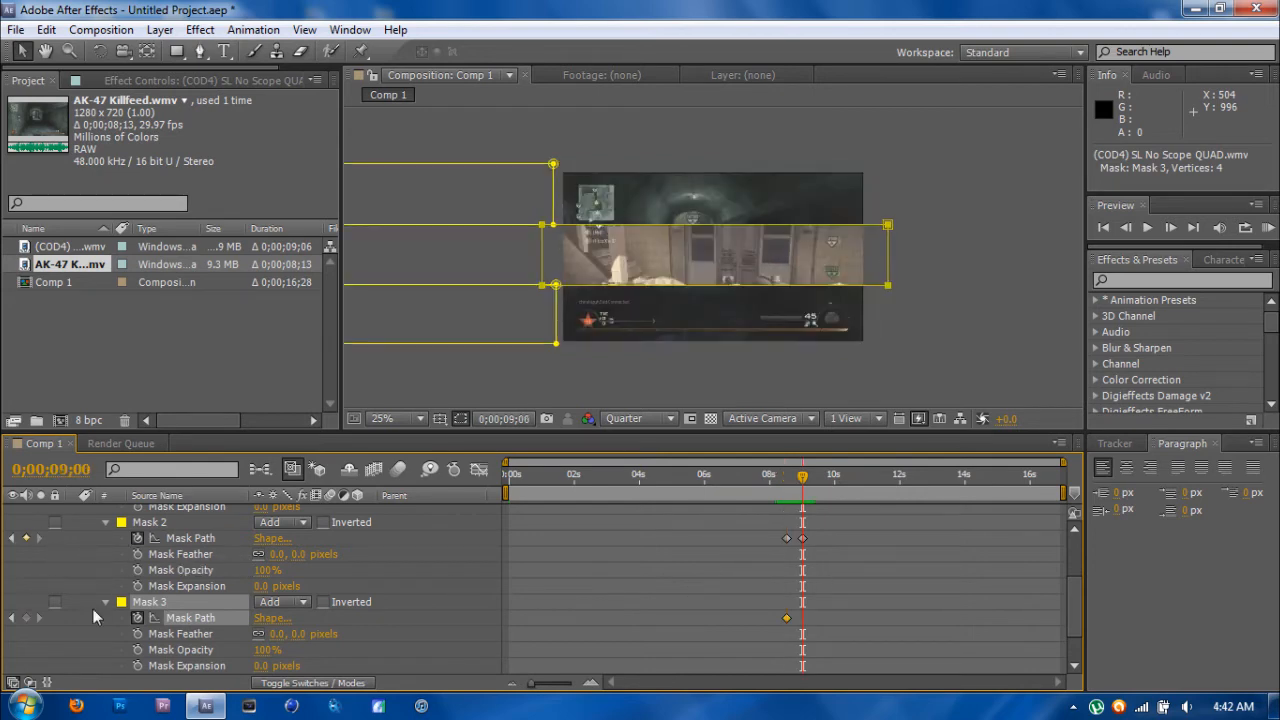
mouse_move(884, 228)
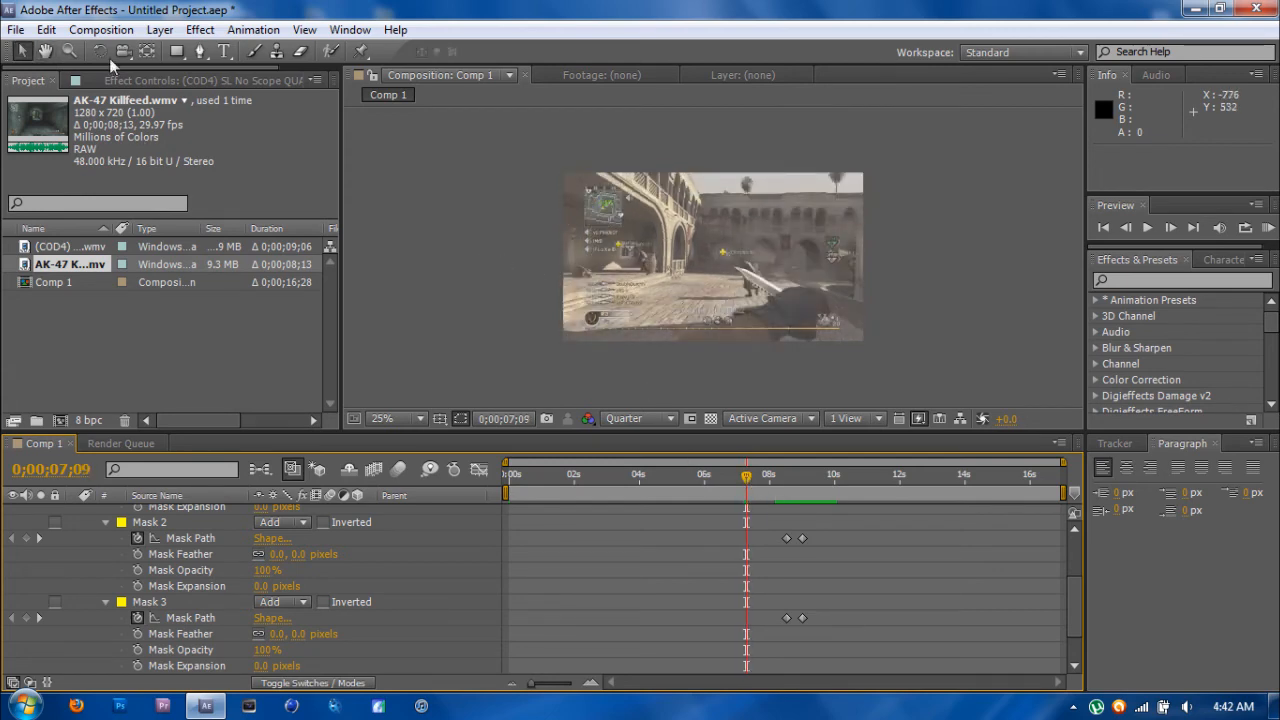
Add Comp 1 to the Render Queue and bring up its Lossless output module settings.
click(100, 30)
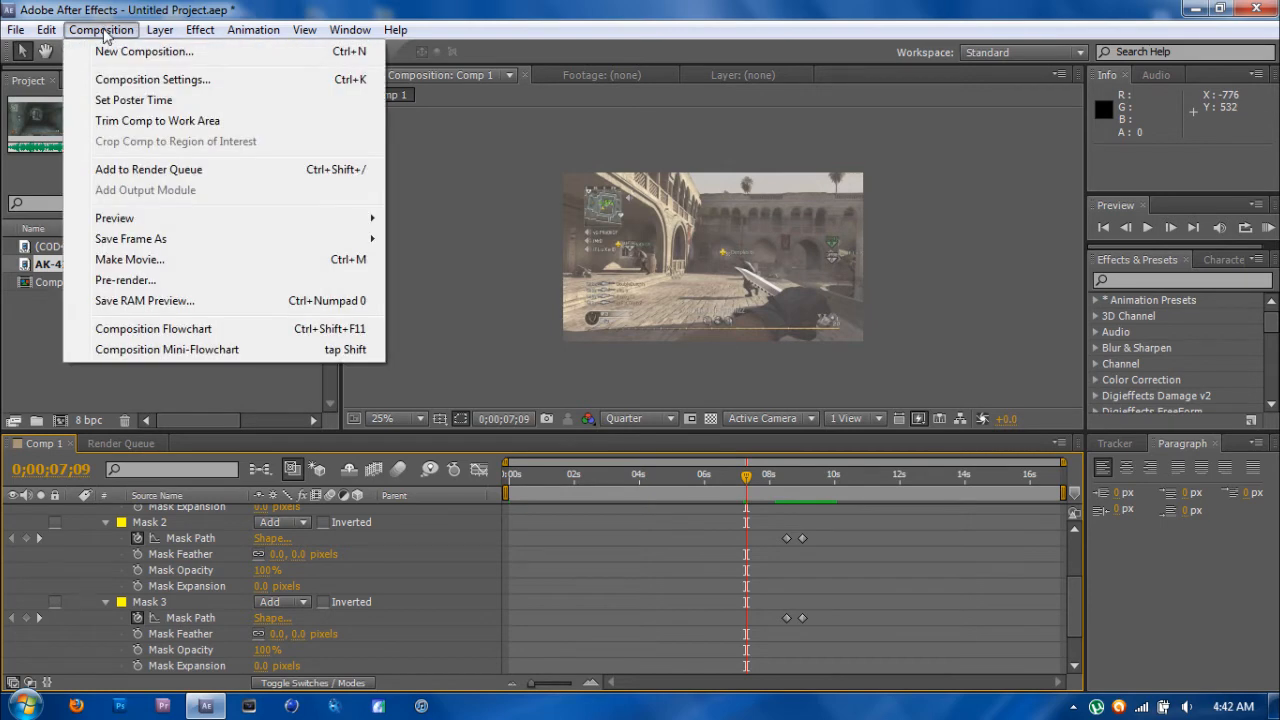
mouse_move(148, 168)
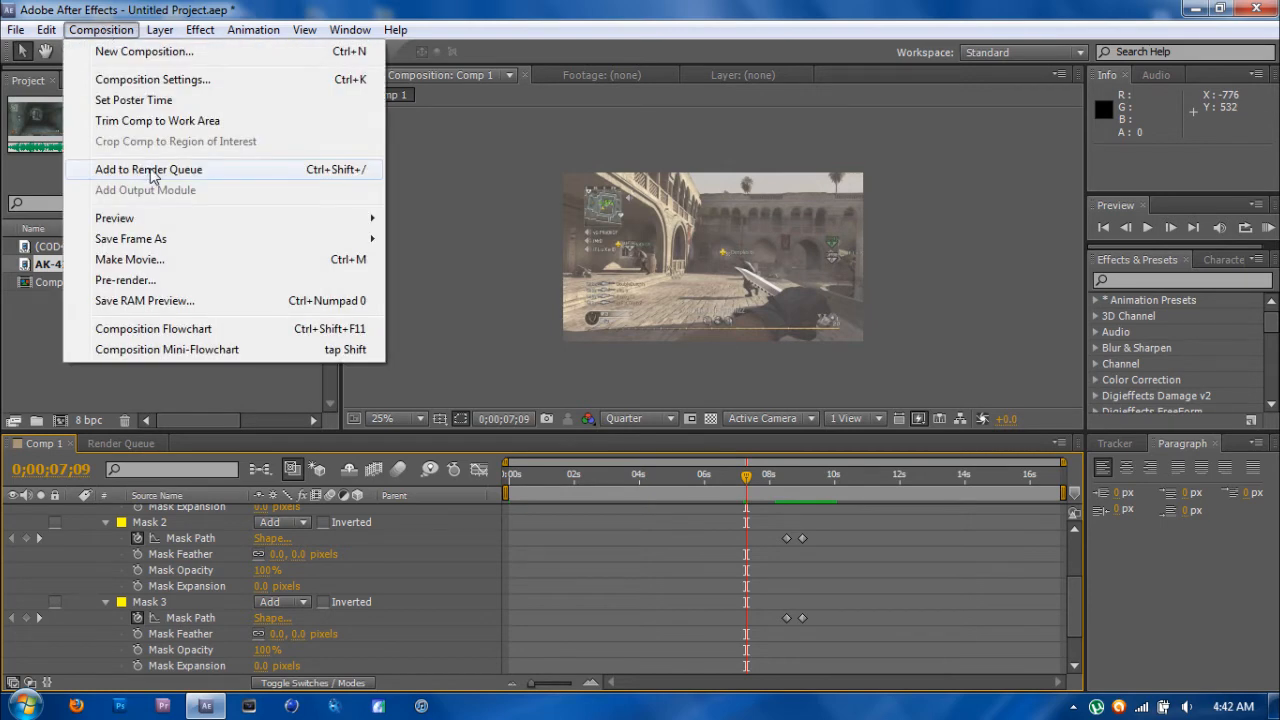
click(148, 168)
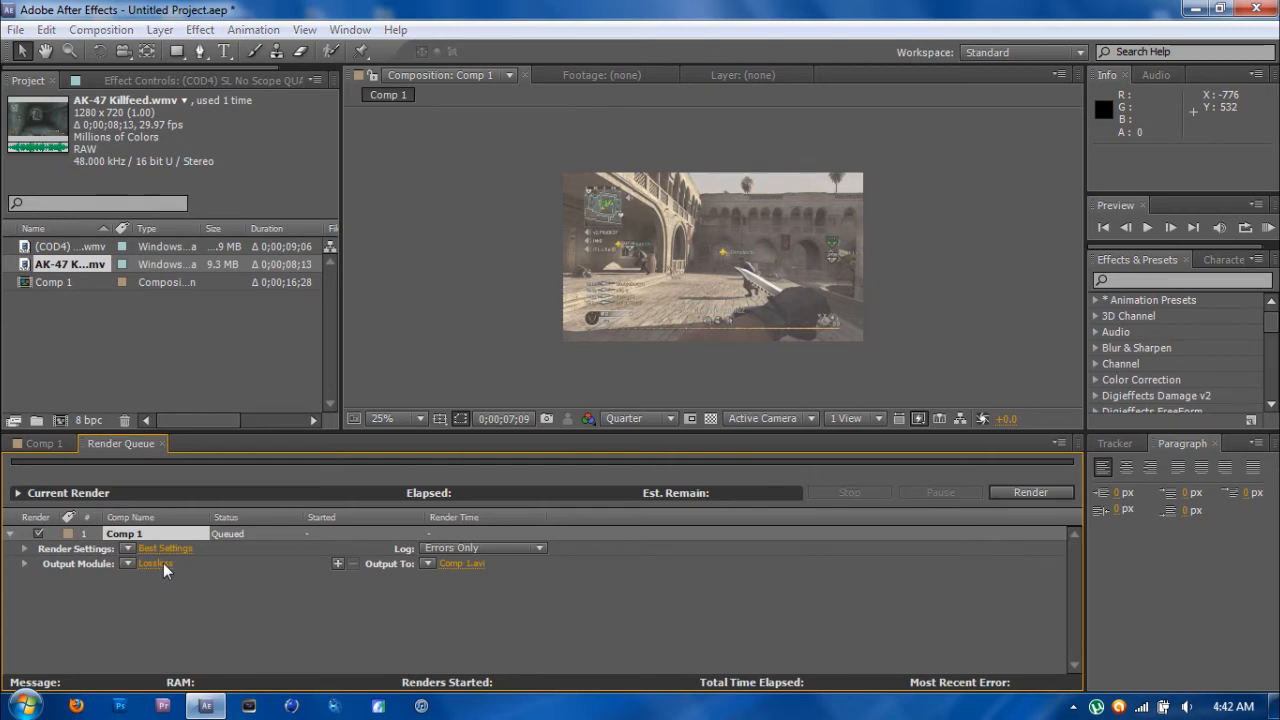
click(152, 564)
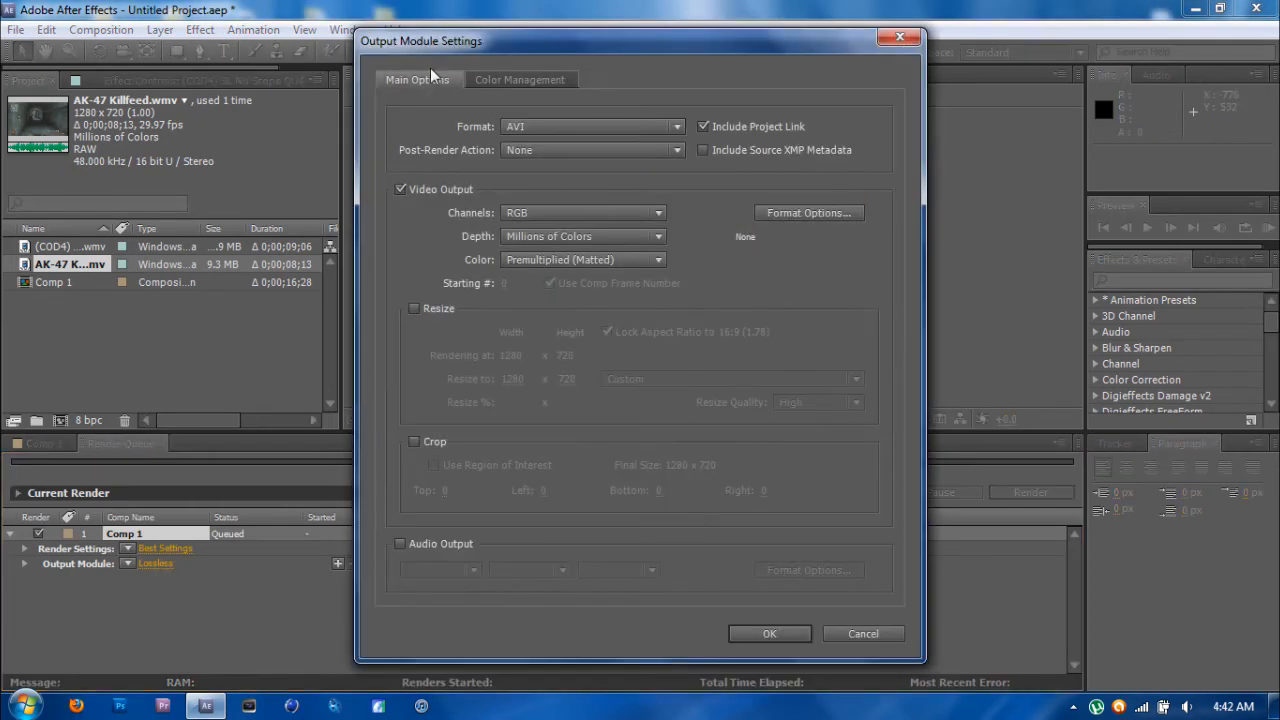
Set the output module to H.264 with adjusted bitrate and audio output enabled.
click(592, 126)
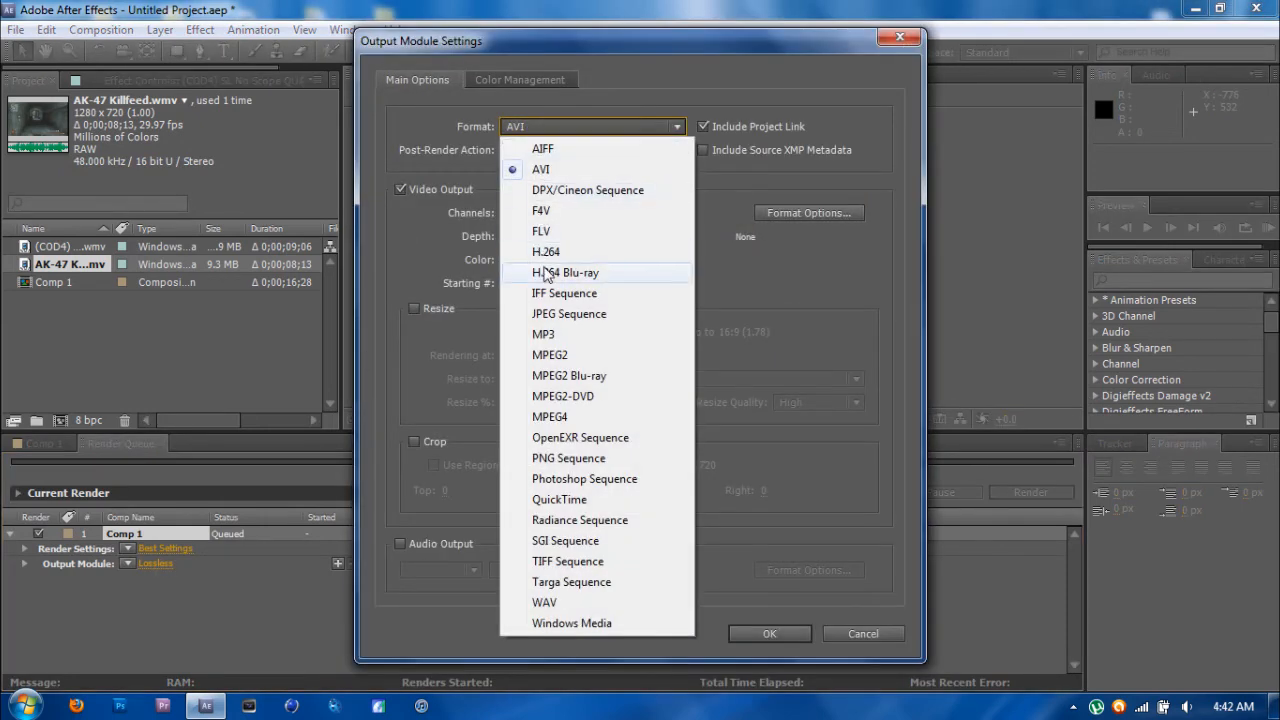
mouse_move(582, 256)
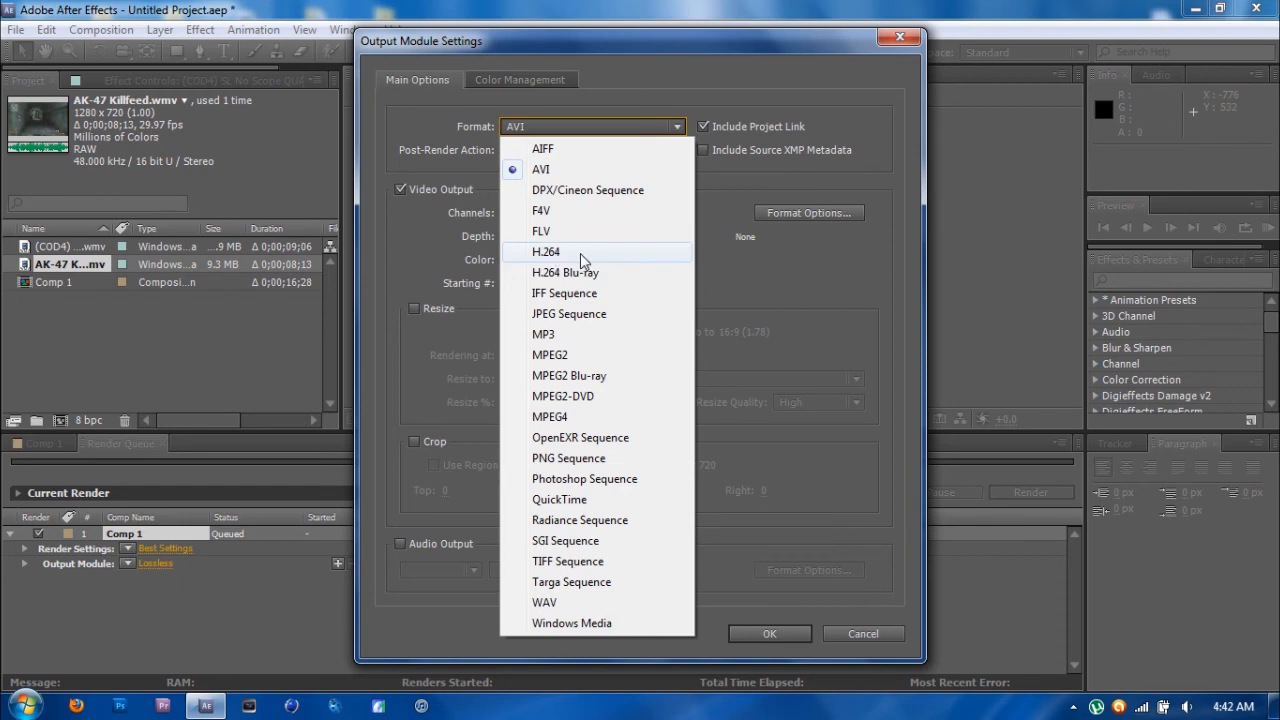
mouse_move(580, 260)
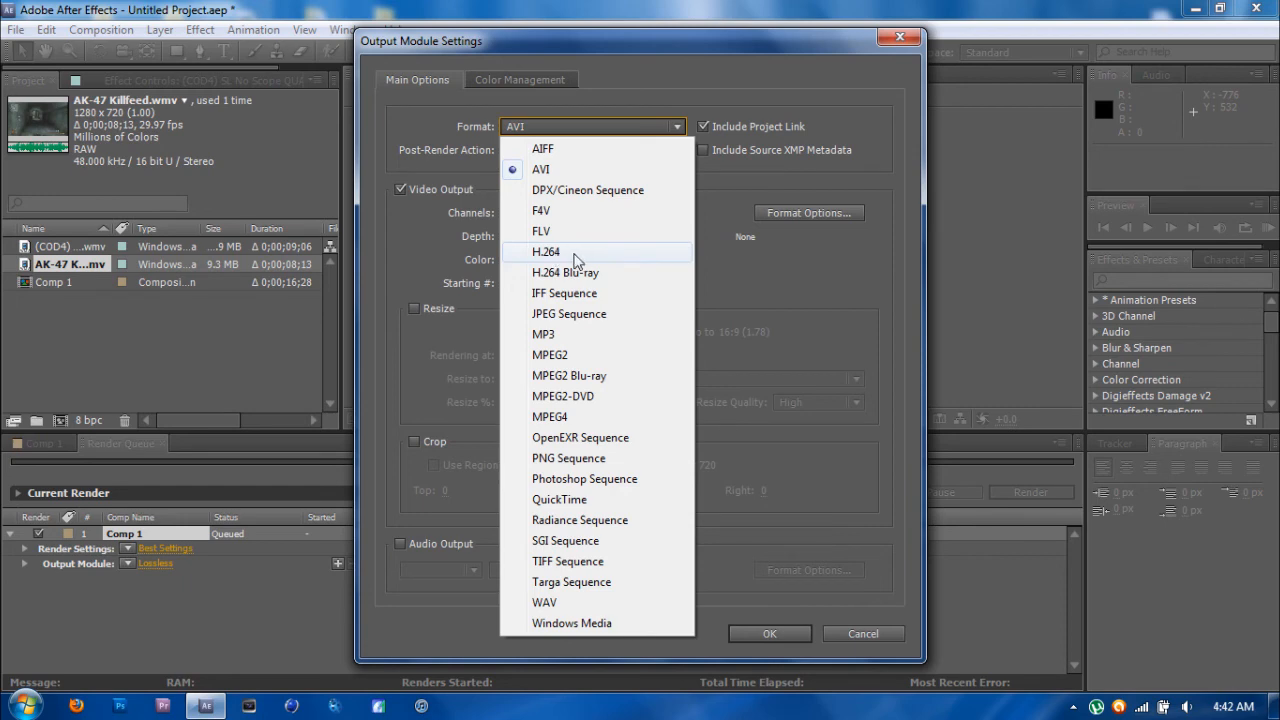
click(546, 252)
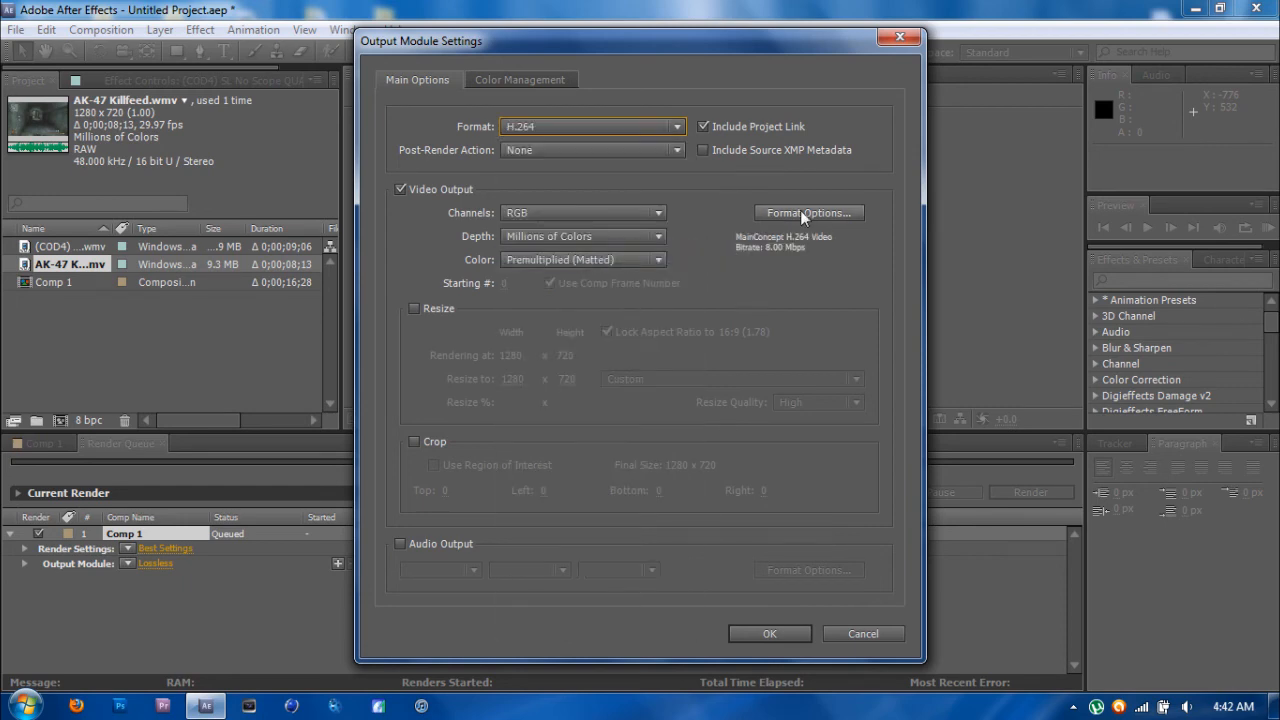
click(808, 212)
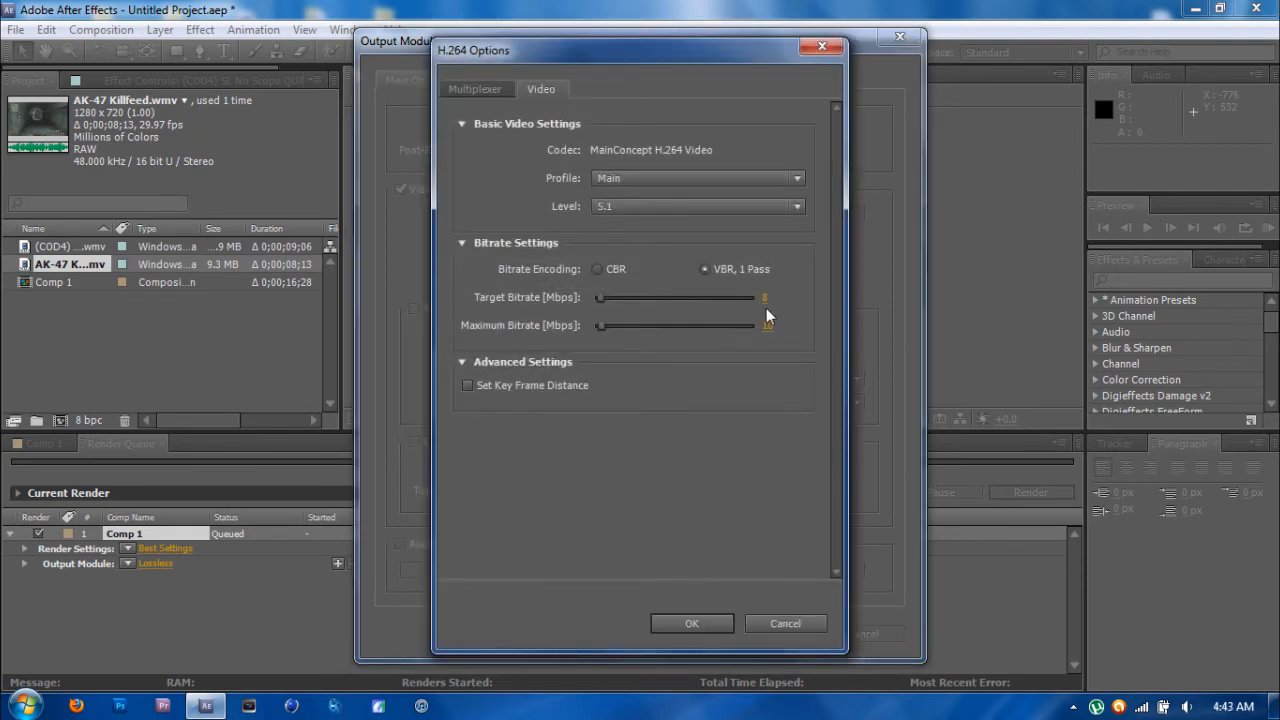
mouse_move(768, 348)
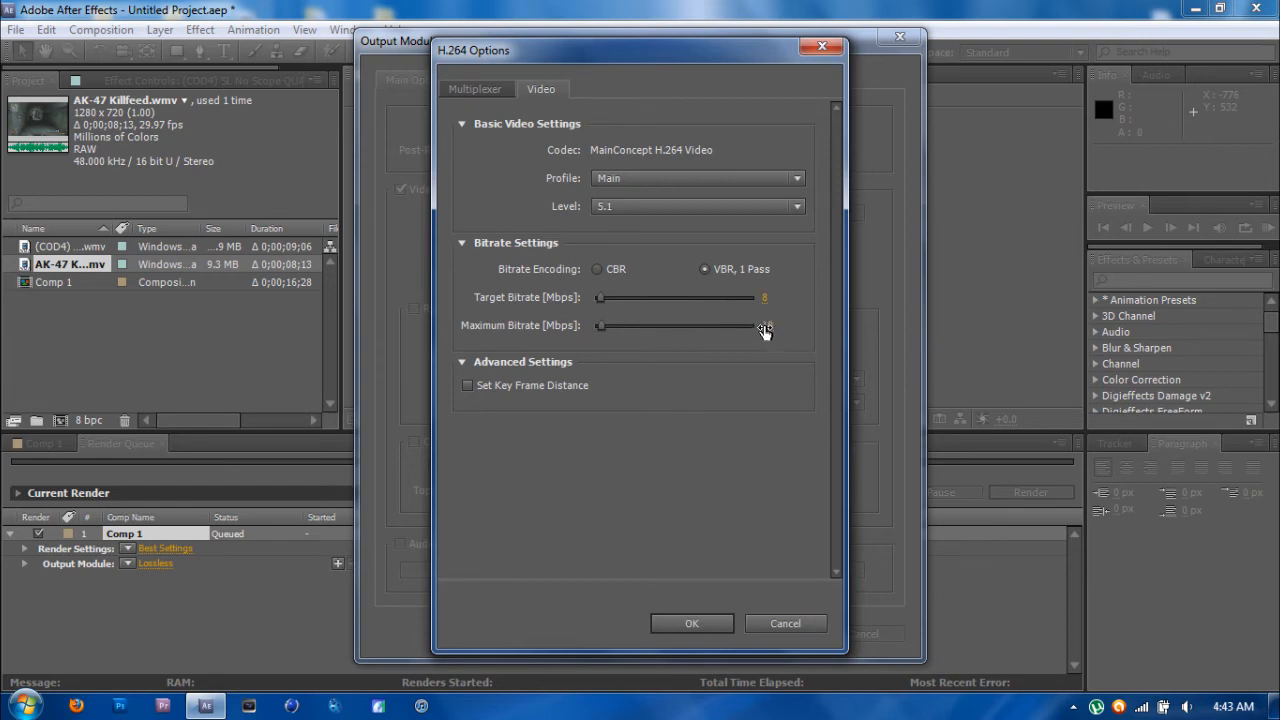
click(692, 624)
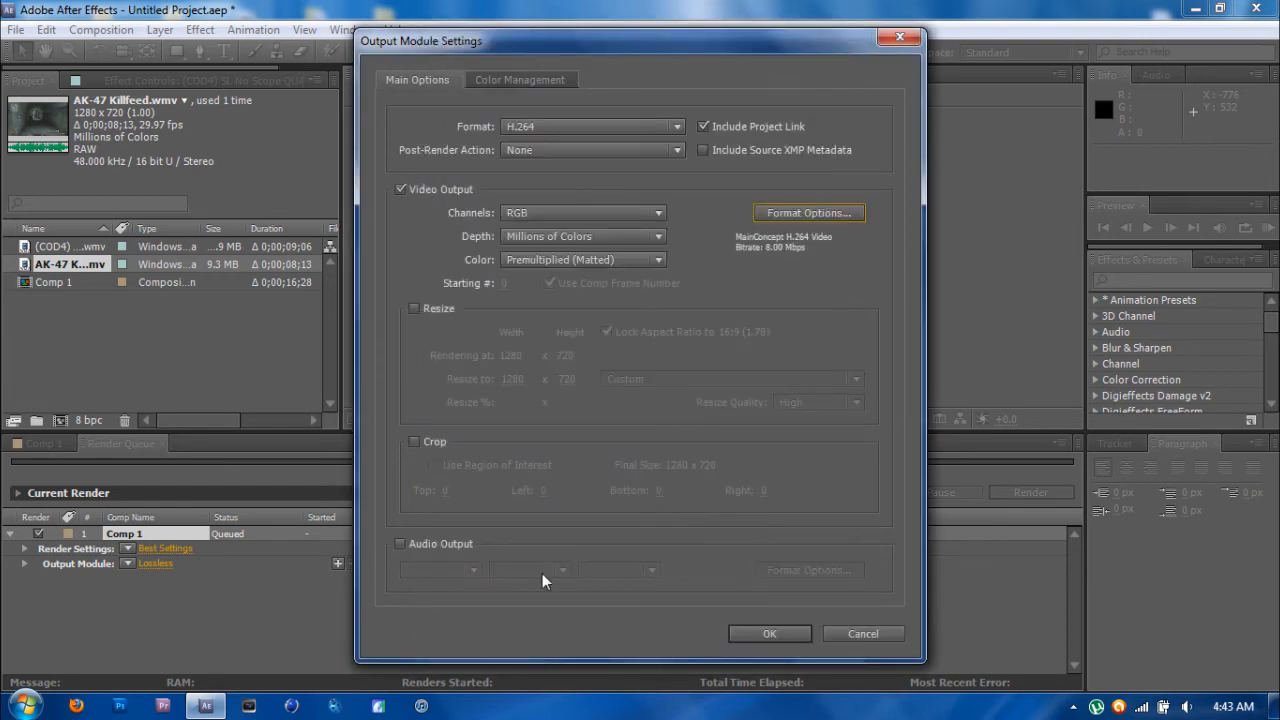
click(400, 544)
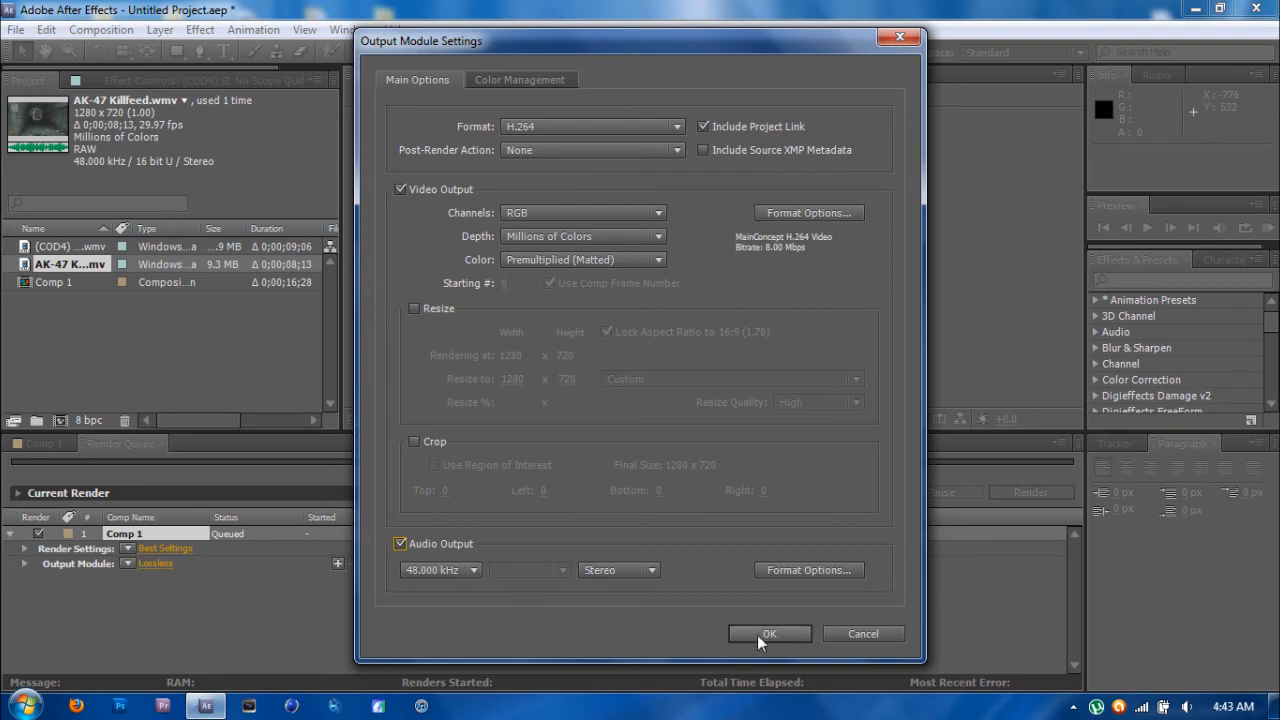
click(768, 632)
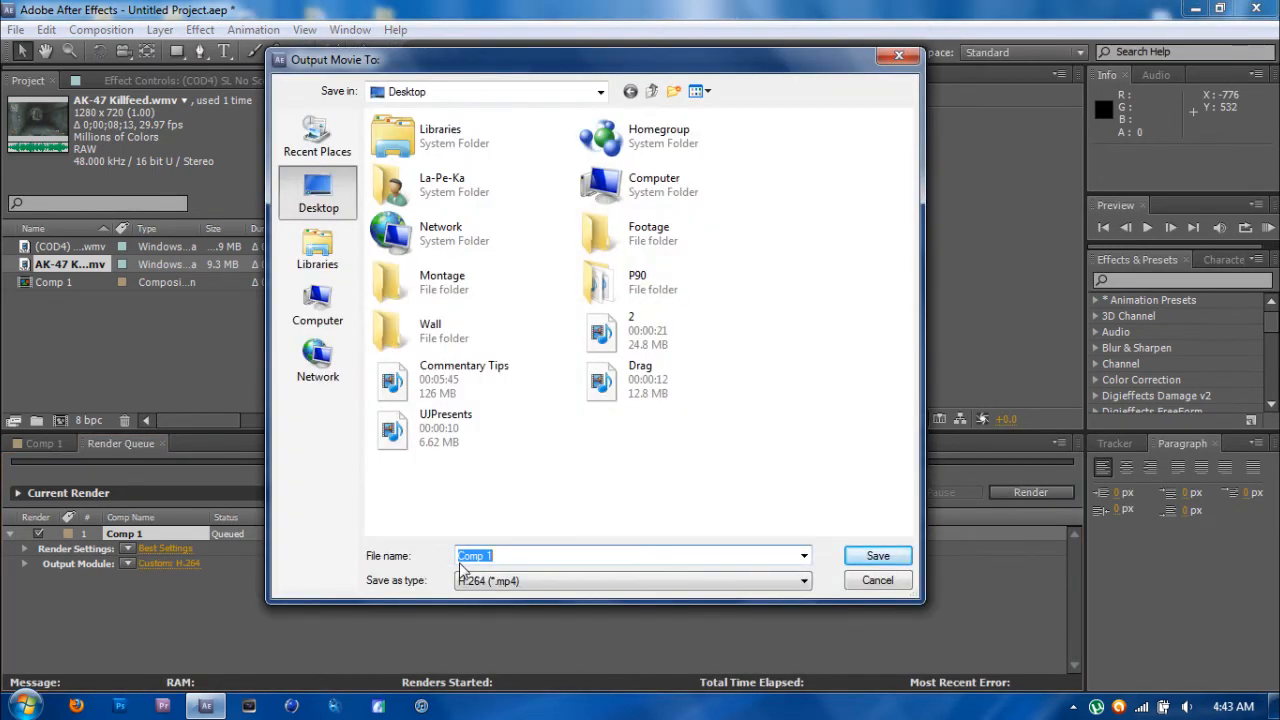
Render Comp 1 to an MP4 on the Desktop and play the finished file.
click(876, 556)
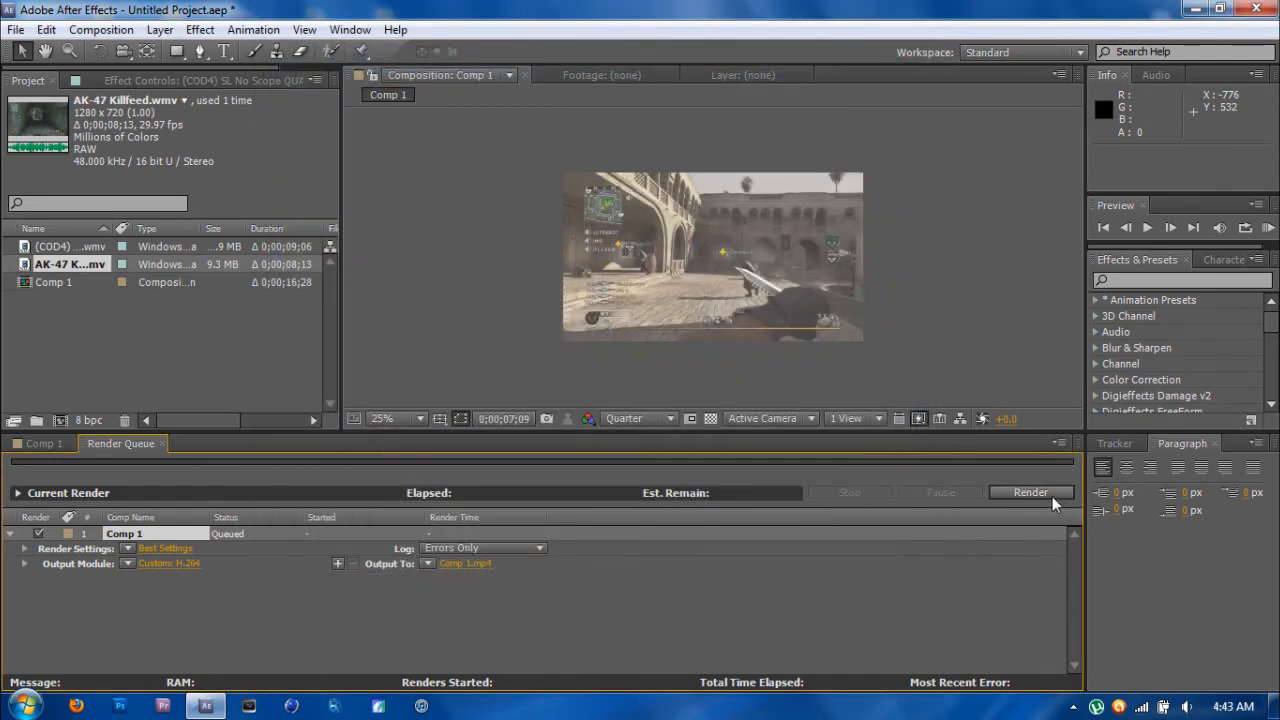
click(1030, 492)
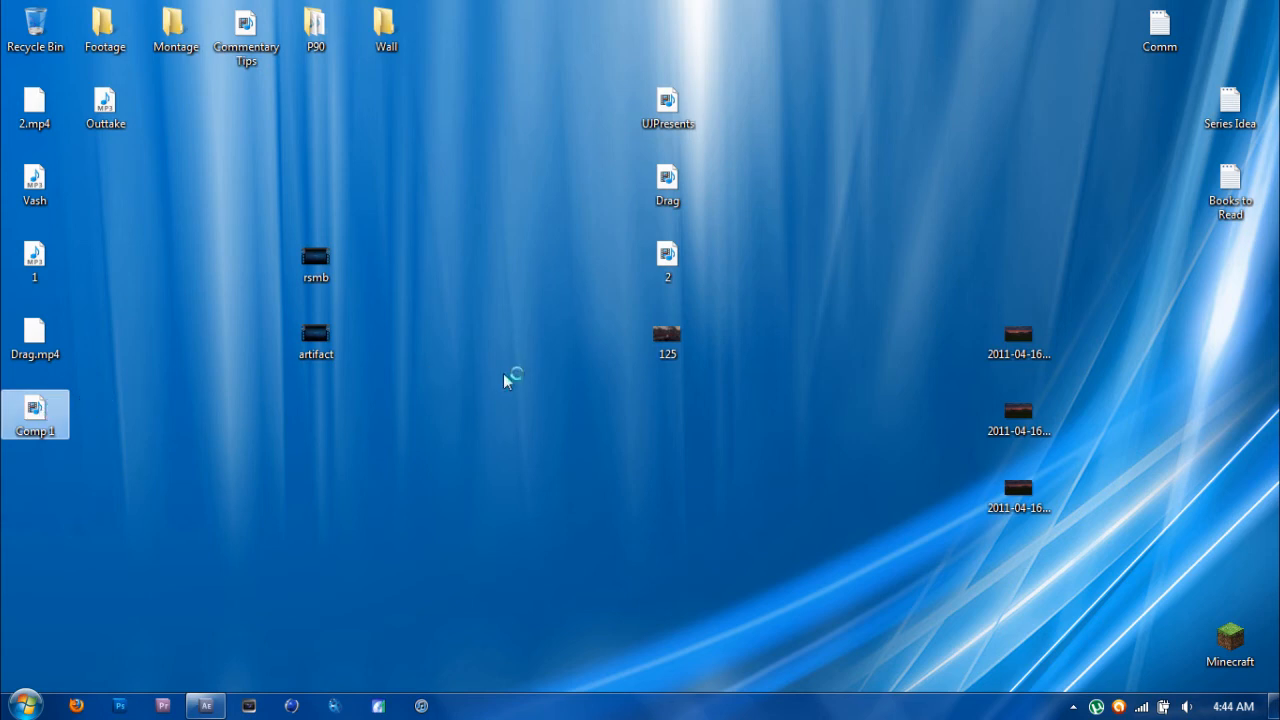
double_click(36, 408)
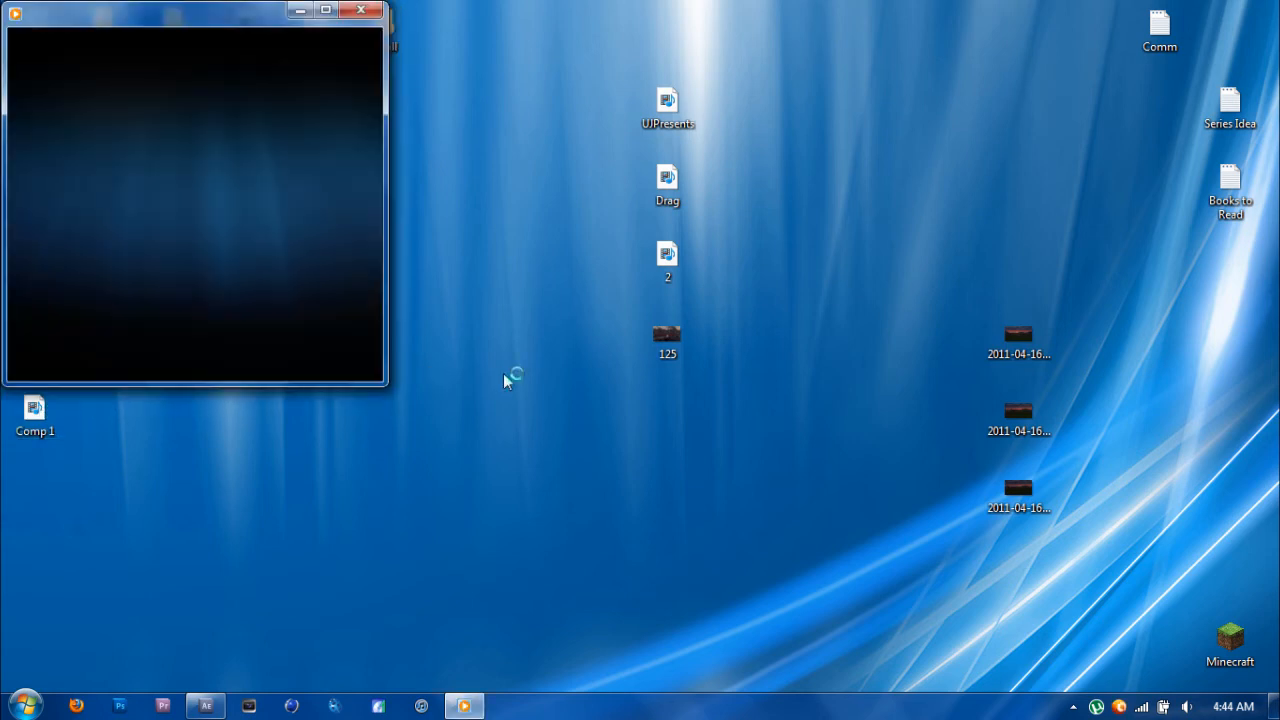